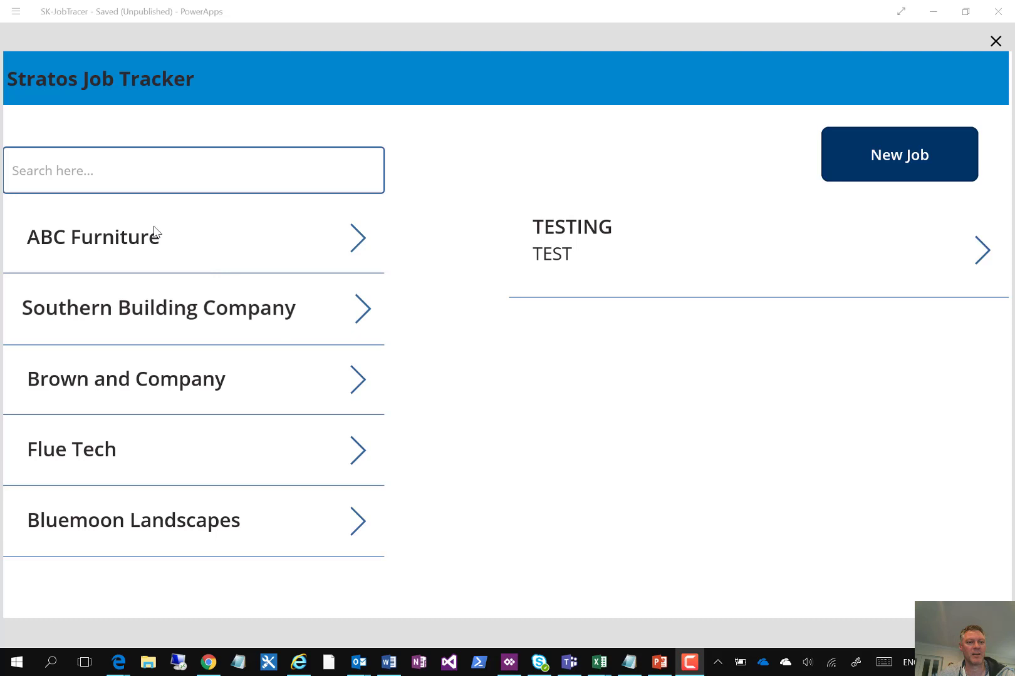
pyautogui.moveTo(275, 274)
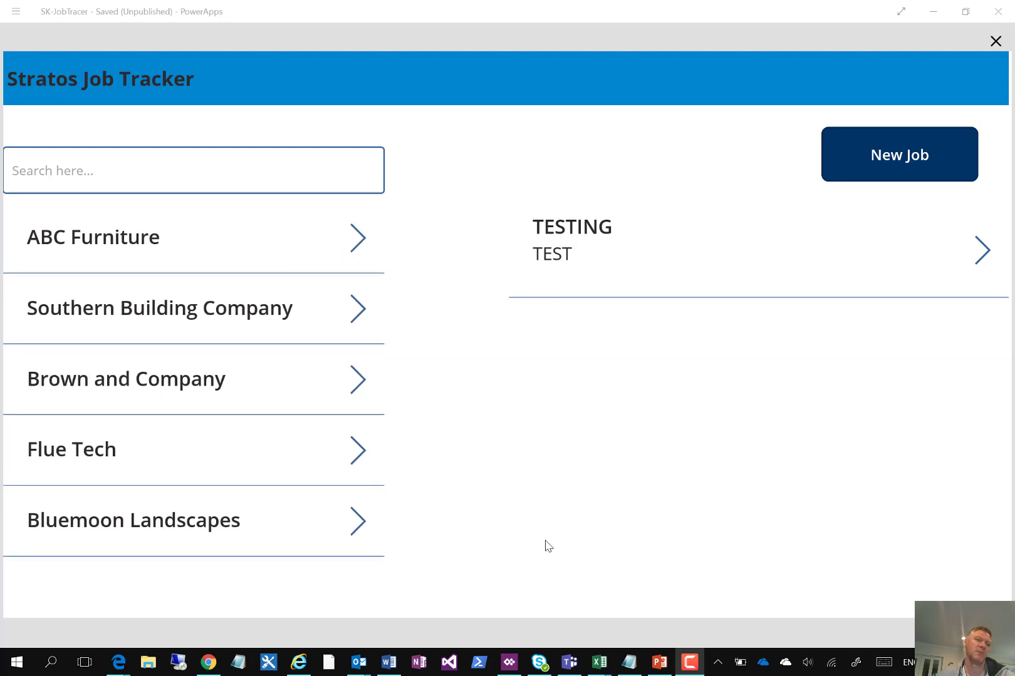
# - Filter the client gallery by searching 'co', then clear the search and select Brown and Company
pyautogui.click(193, 169)
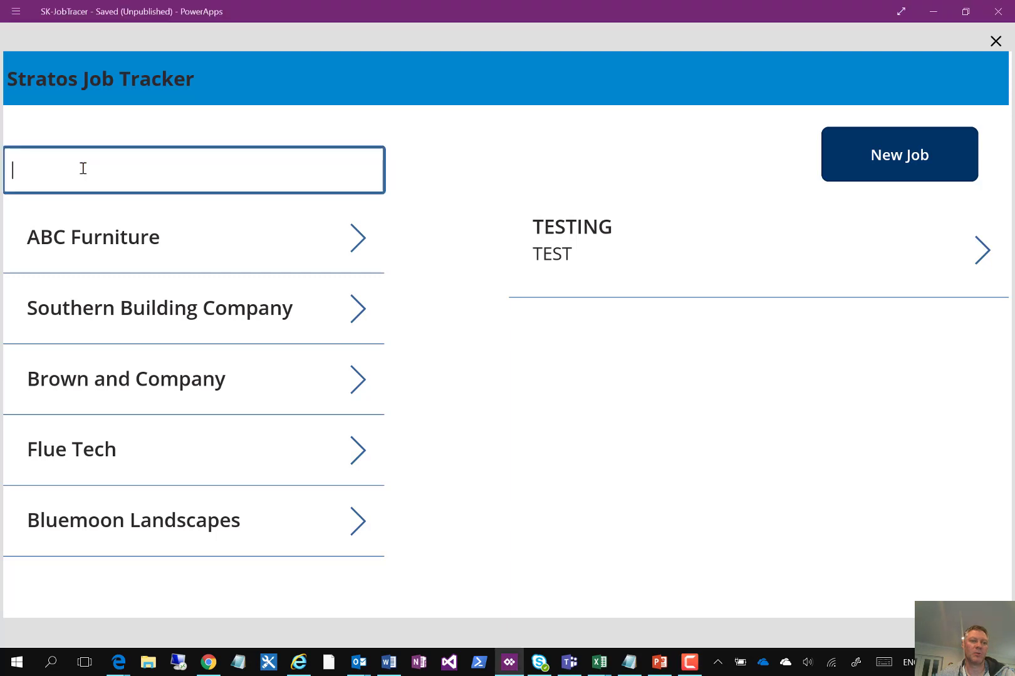
pyautogui.click(194, 170)
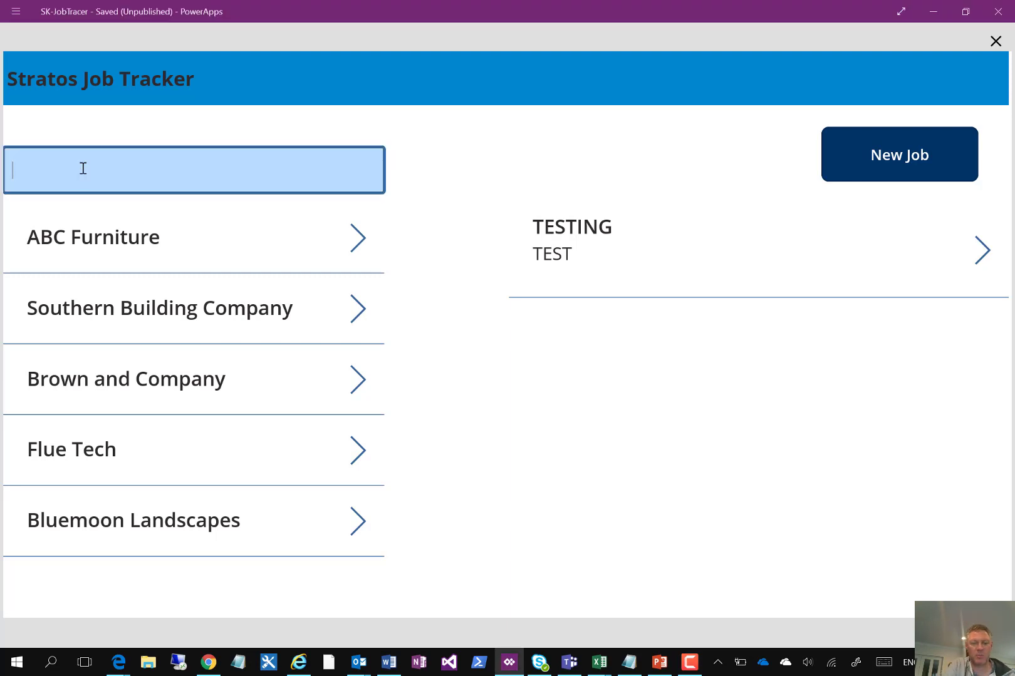
pyautogui.write('co')
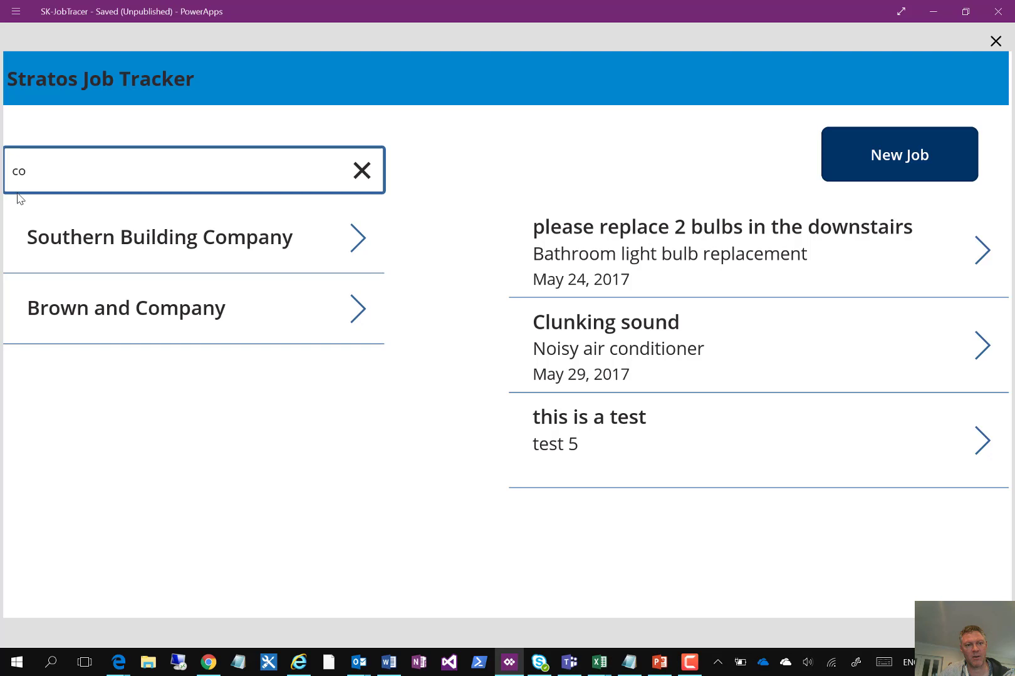
pyautogui.click(362, 170)
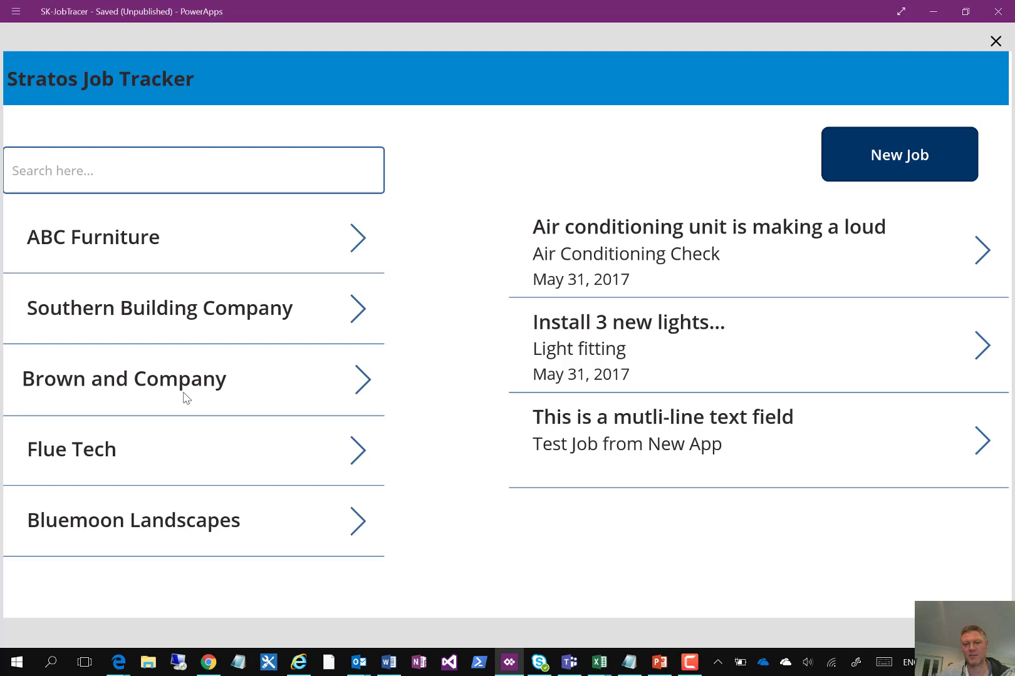
pyautogui.moveTo(553, 396)
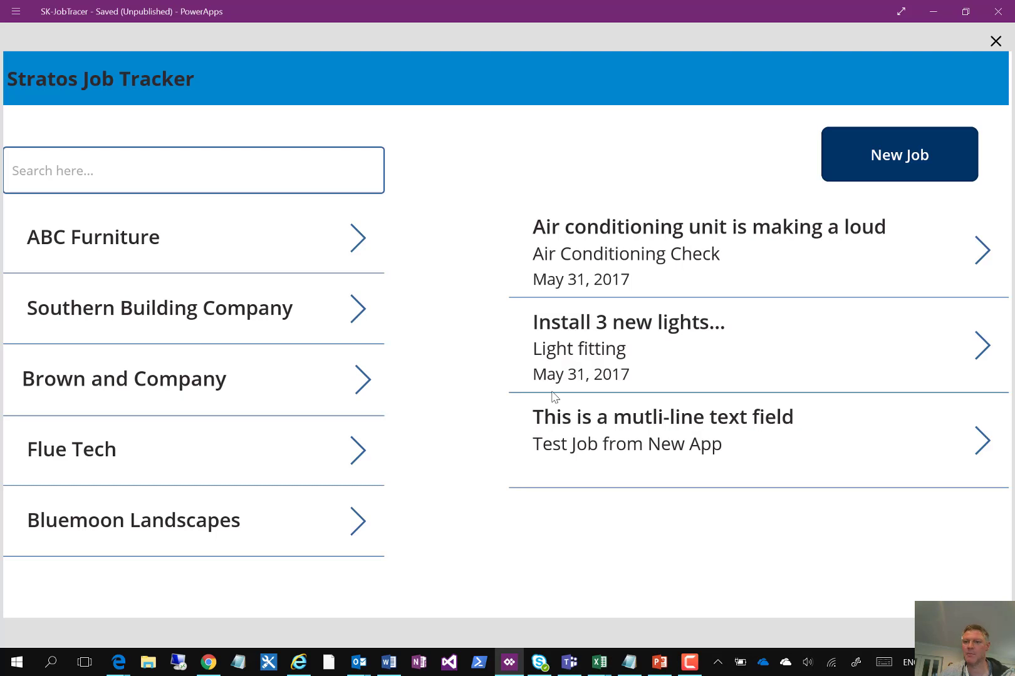
pyautogui.moveTo(898, 154)
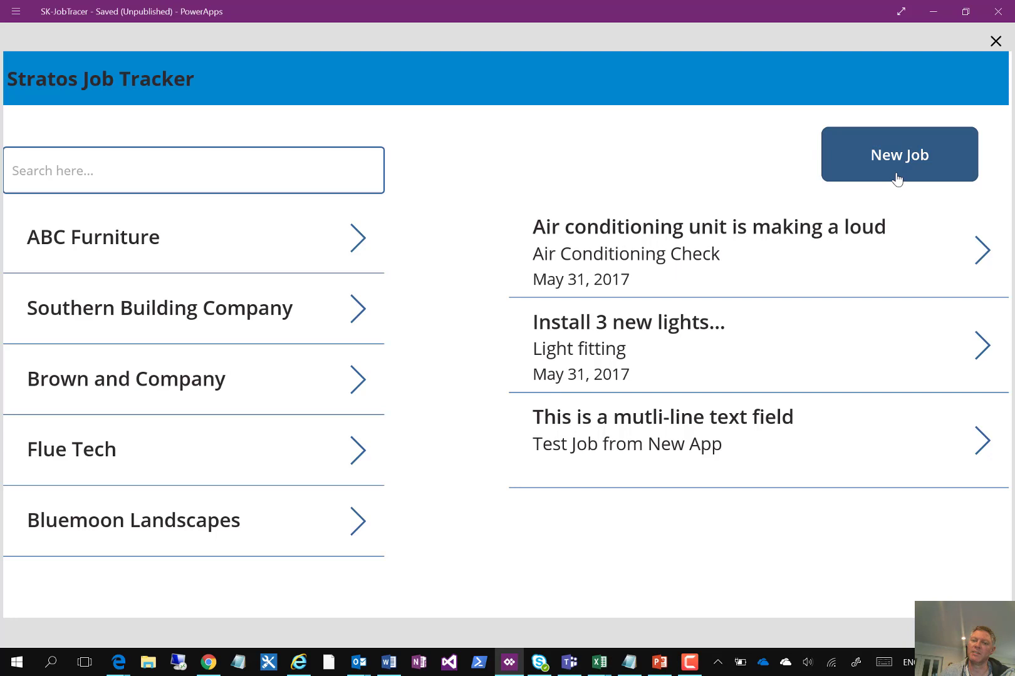
# - Start a new job for client Flue Tech titled 'Demo 1'
pyautogui.click(898, 154)
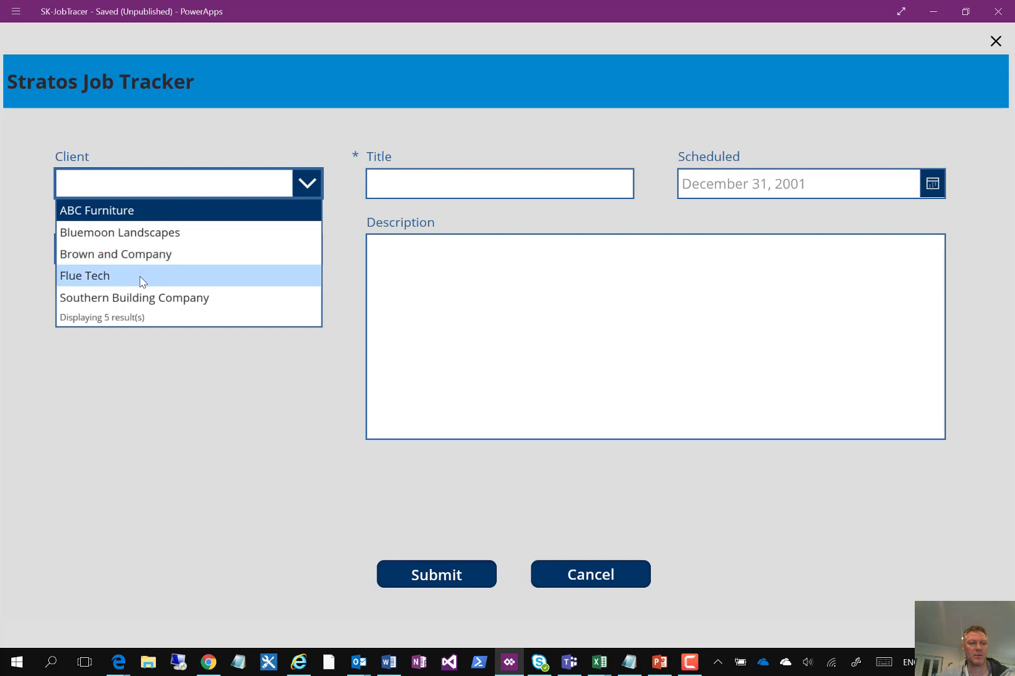
pyautogui.click(84, 275)
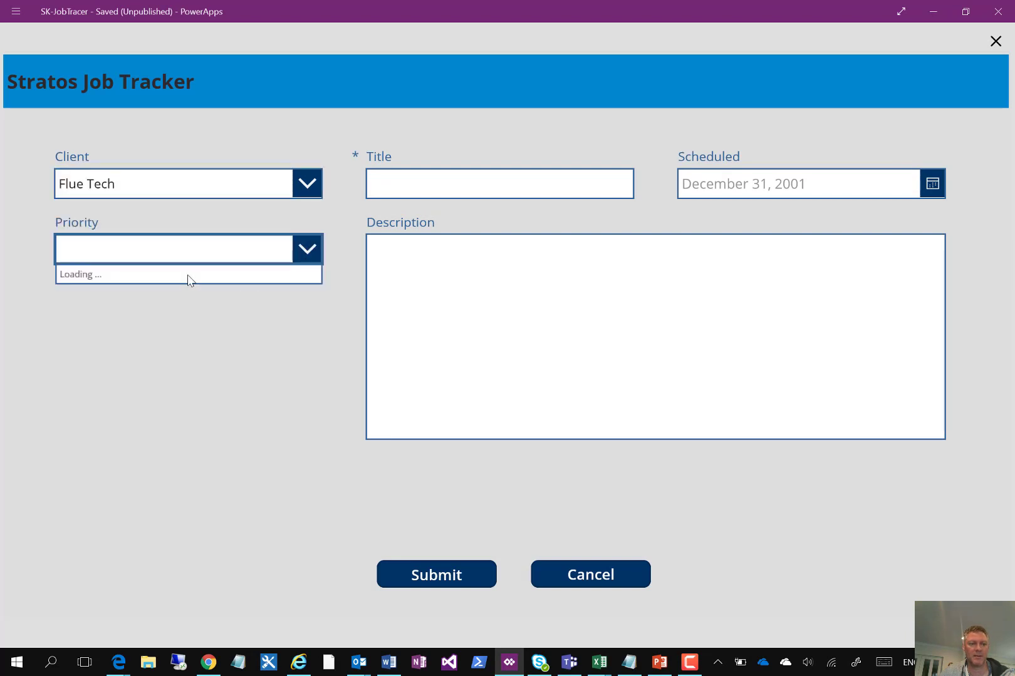
pyautogui.click(499, 183)
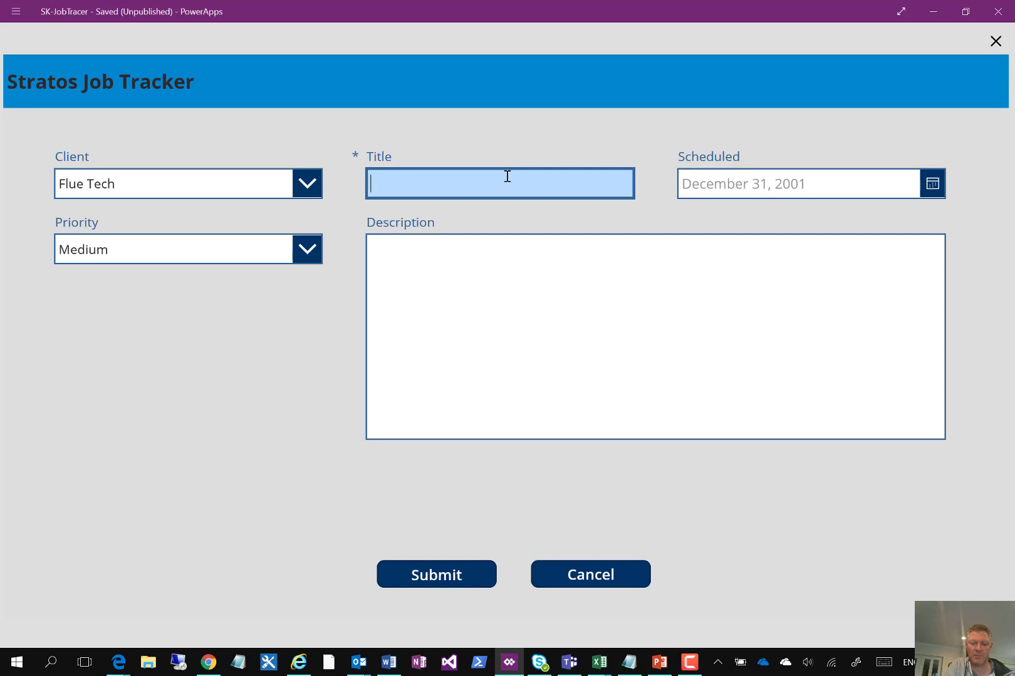
pyautogui.write('Demo 1')
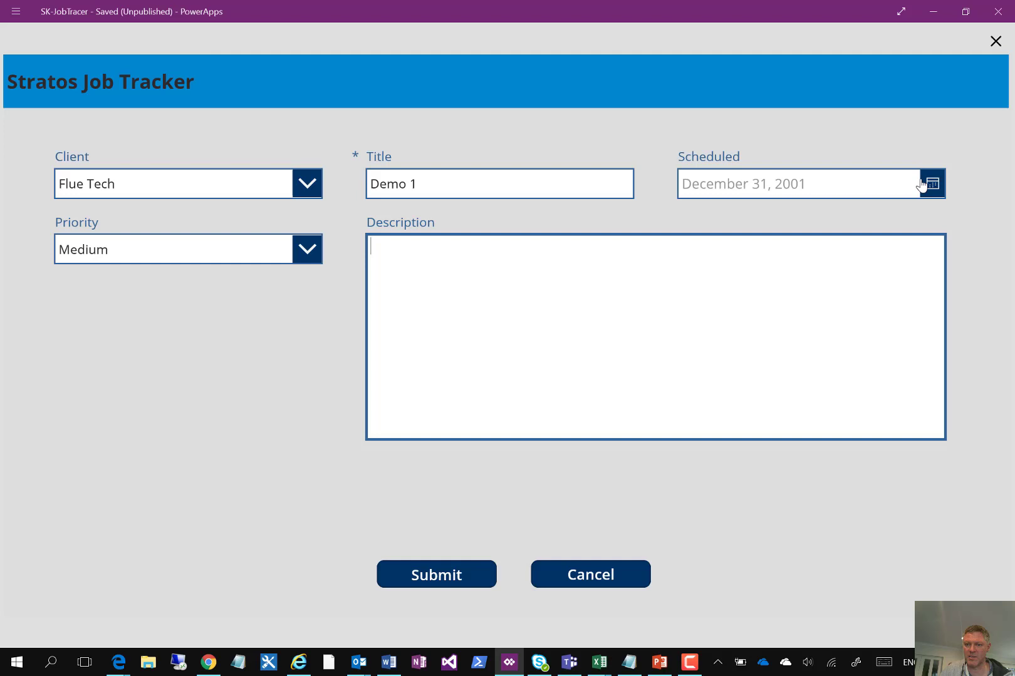
# - Schedule it for October 24, 2017, describe it as 'a demo of the job tracker', and submit
pyautogui.click(931, 183)
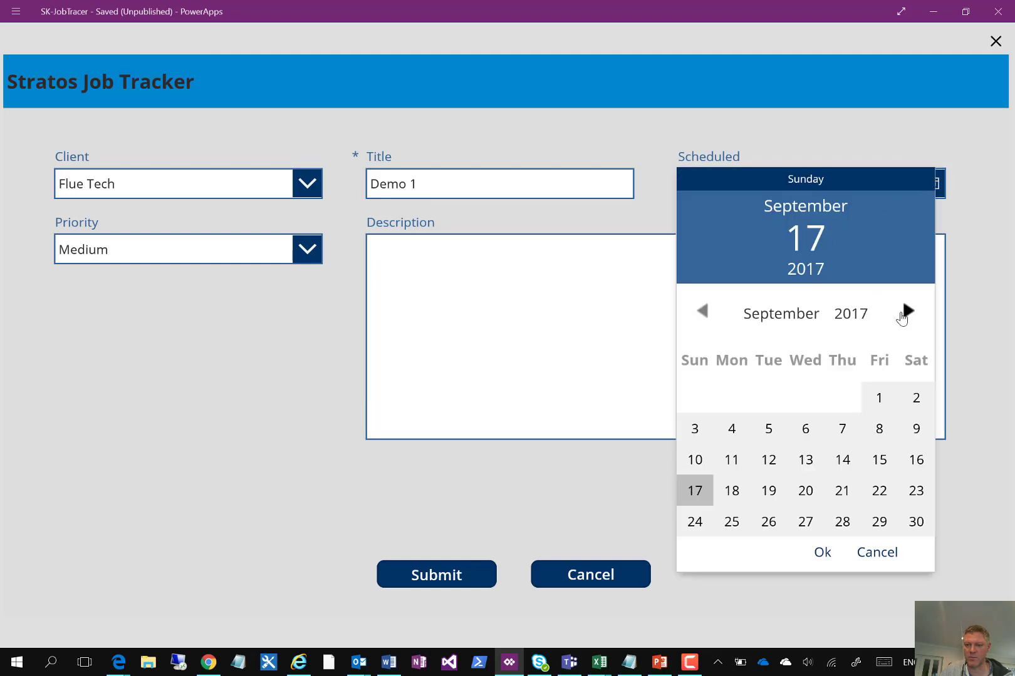
pyautogui.click(908, 312)
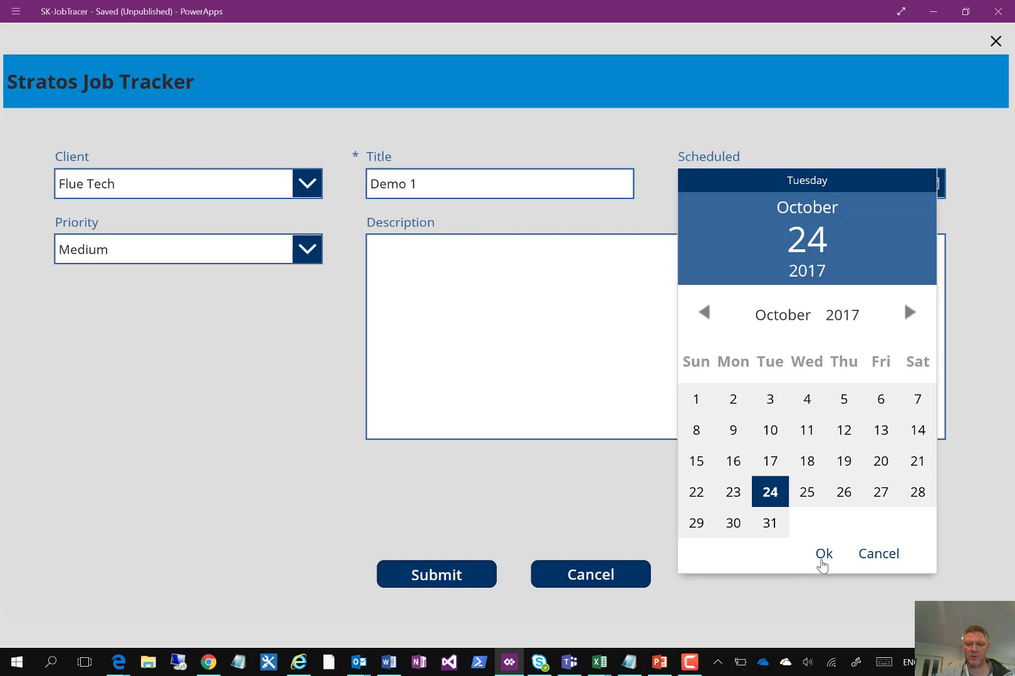
pyautogui.click(822, 554)
pyautogui.write('This is')
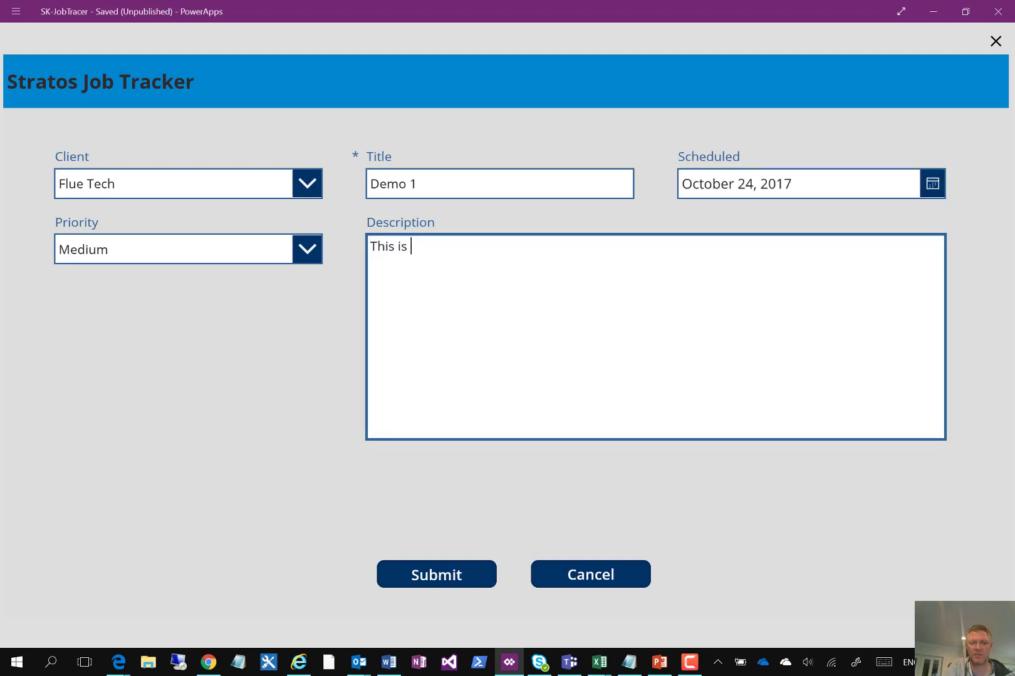
pyautogui.write('a demo of the job')
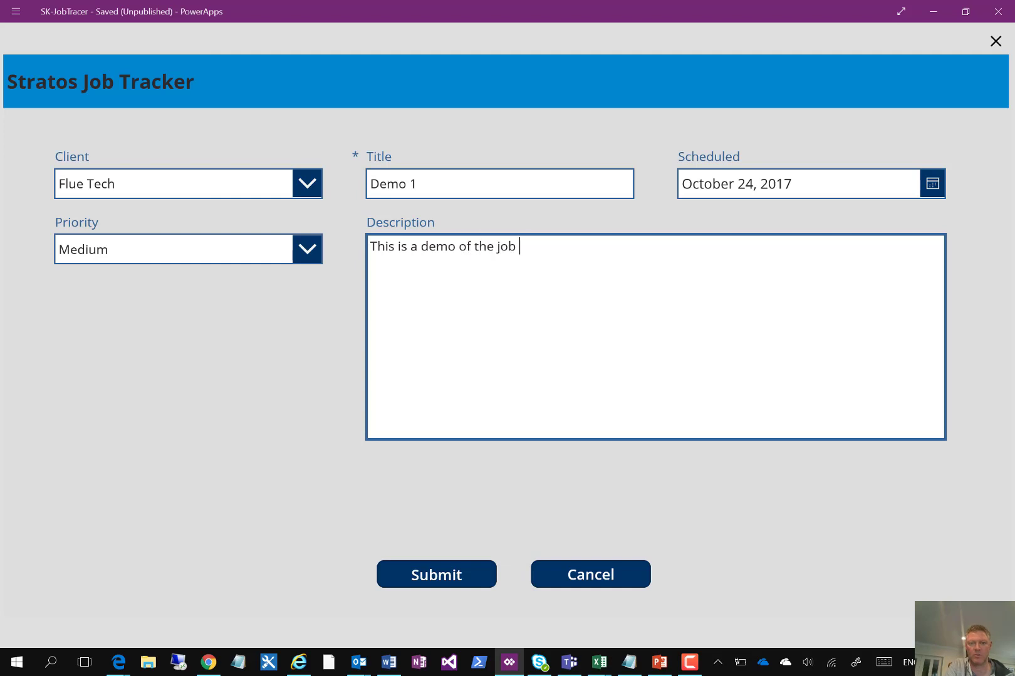
pyautogui.write('tracker')
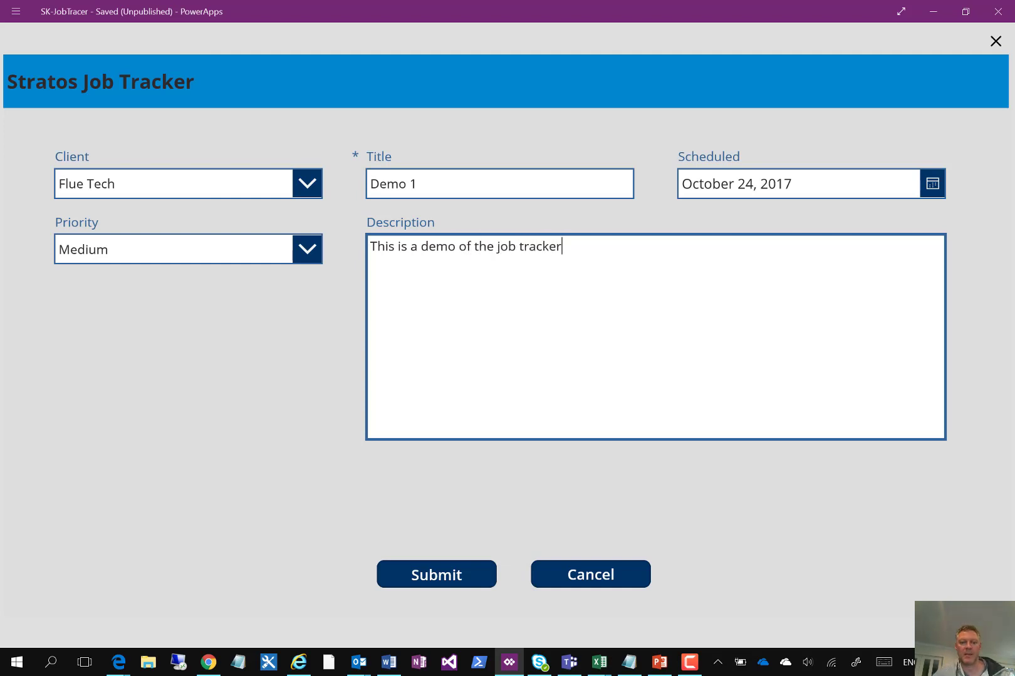
pyautogui.click(436, 574)
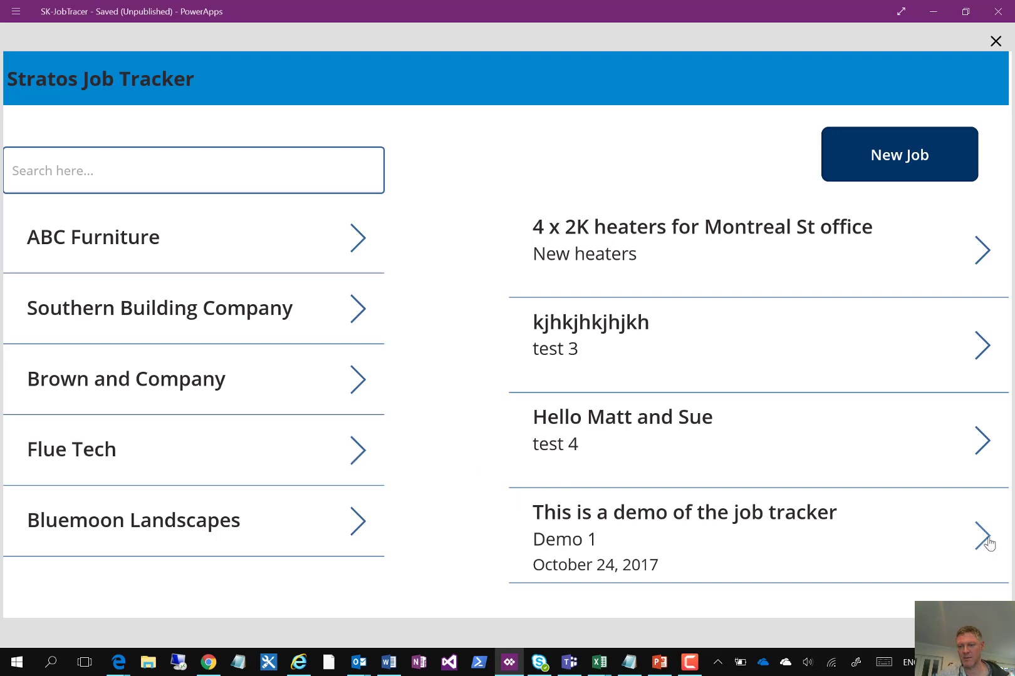
# - Open Demo 1 for editing and add a morning-work request to its description
pyautogui.click(982, 251)
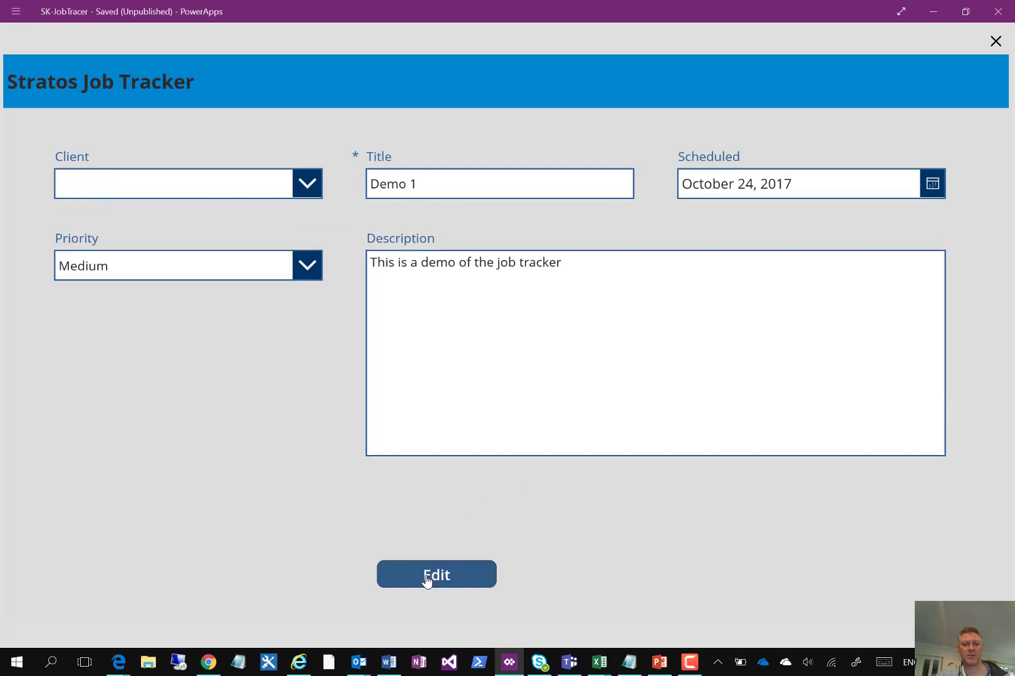
pyautogui.click(436, 575)
pyautogui.write('.')
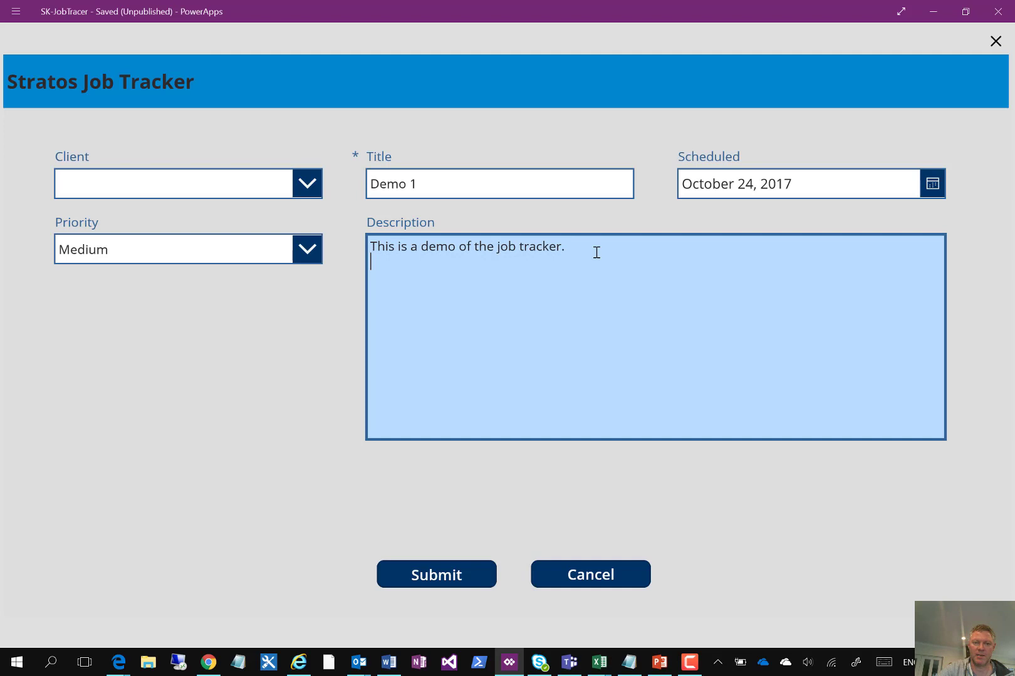
pyautogui.write('please do this job in')
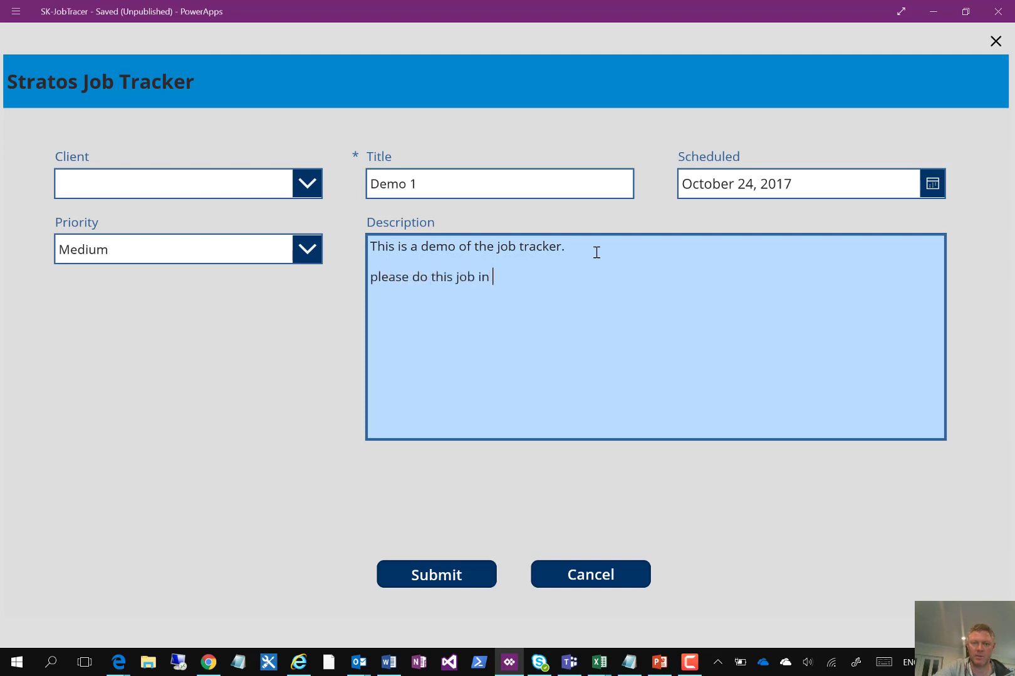
pyautogui.write('the morning')
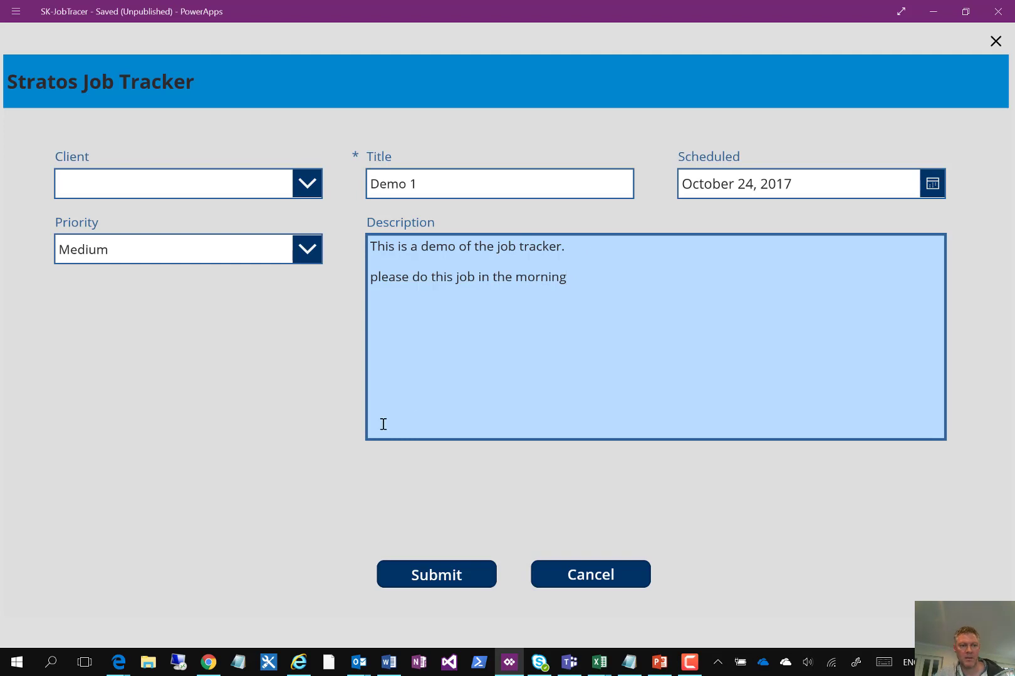
# - Set the job's client to Flue Tech and submit the changes
pyautogui.click(173, 183)
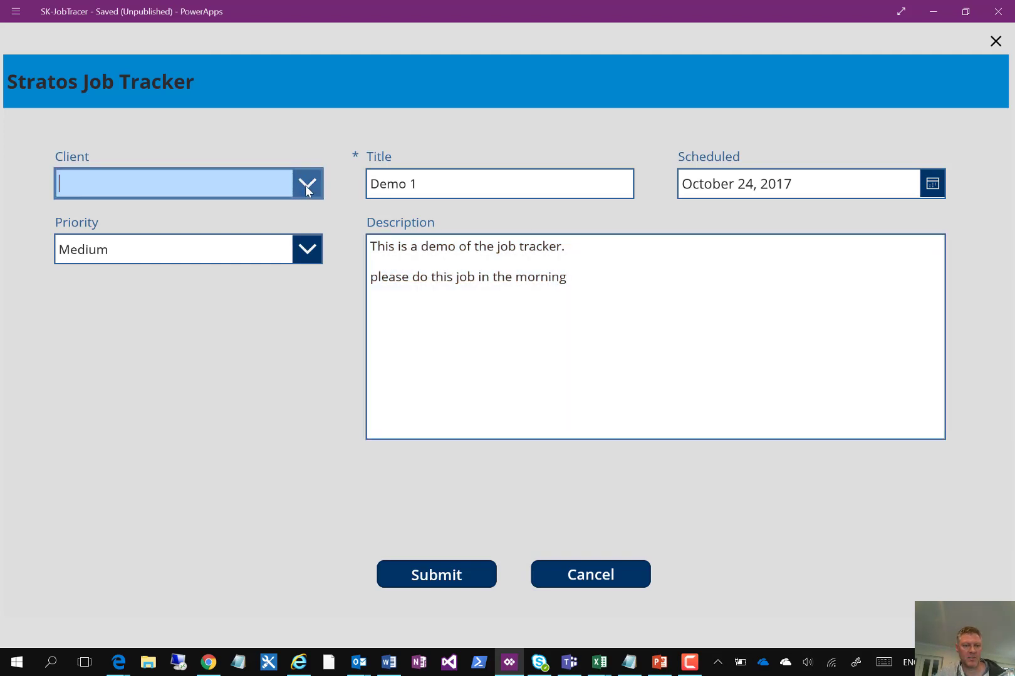
pyautogui.click(307, 183)
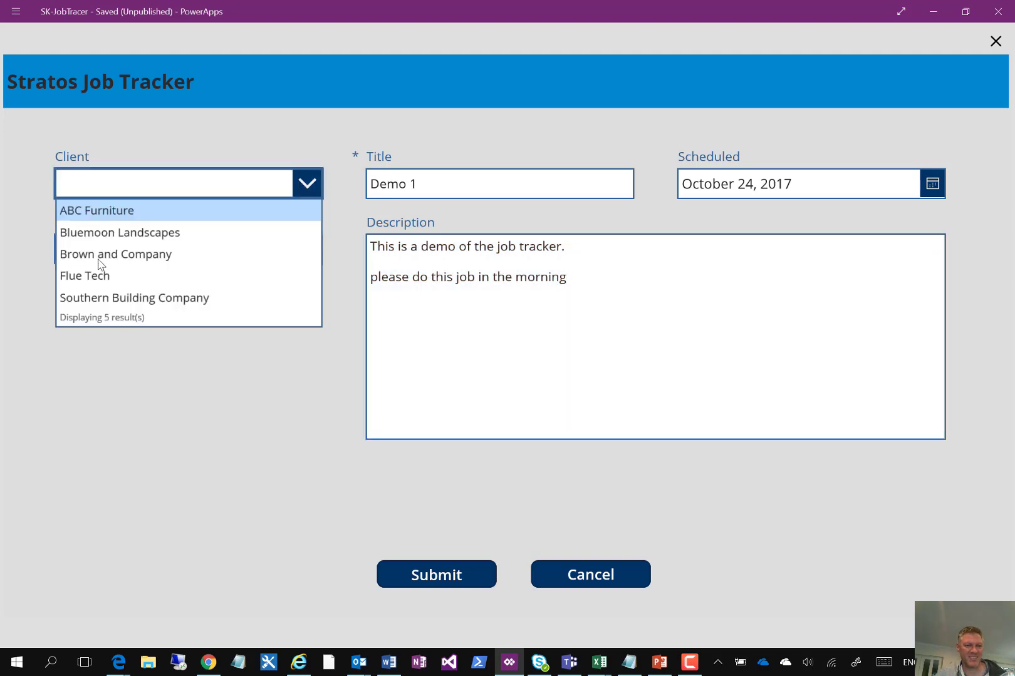
pyautogui.click(84, 275)
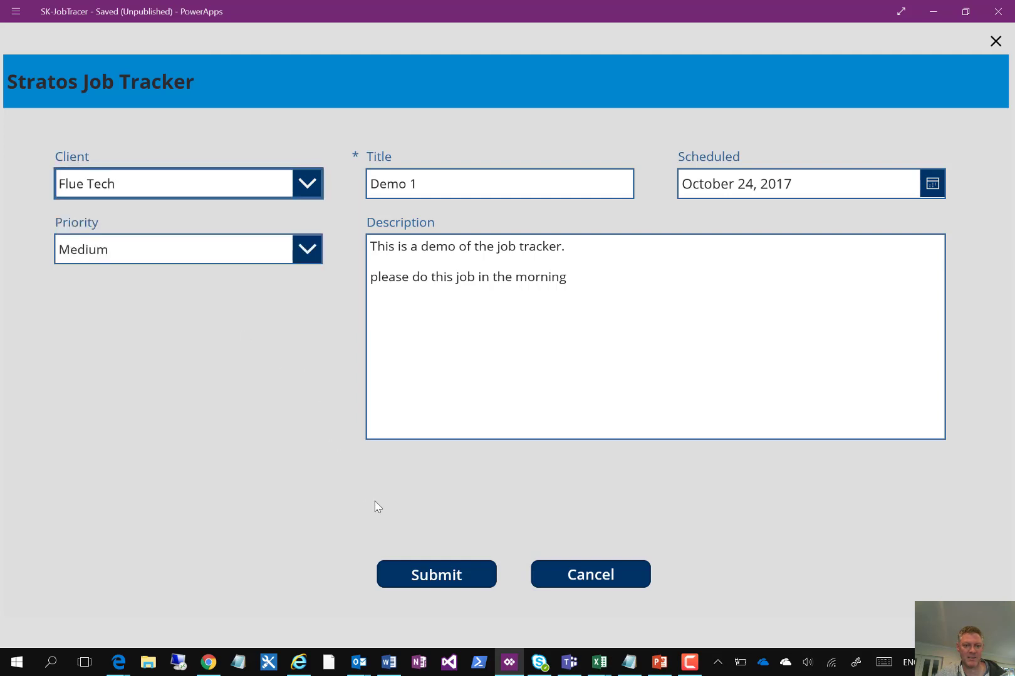
pyautogui.click(436, 574)
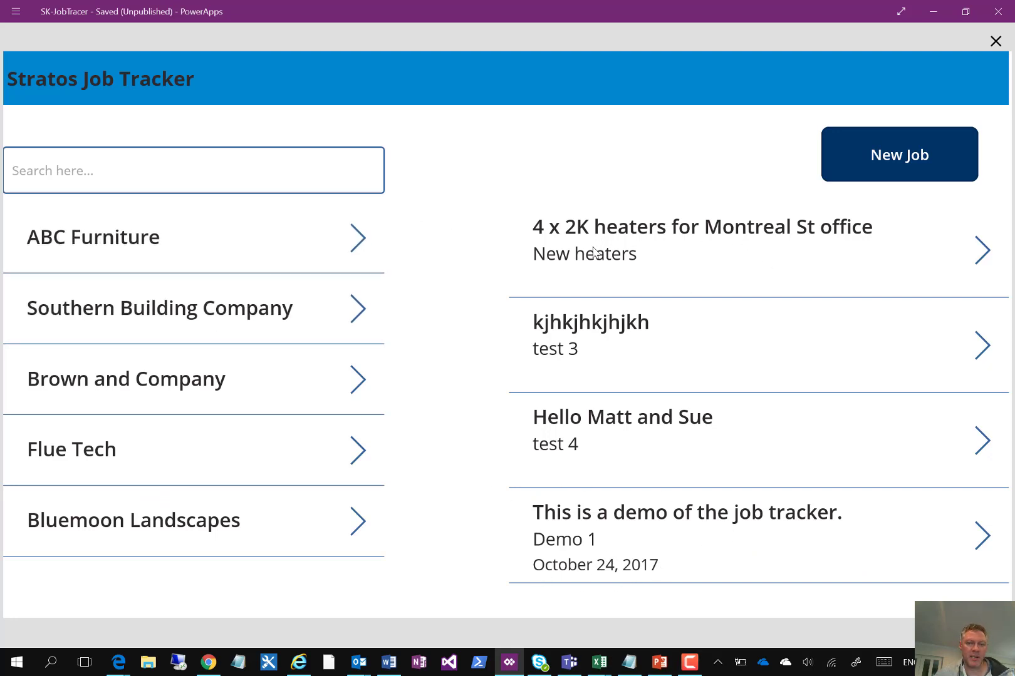
# - Exit preview, expand MainScreen, and view the Clients and Jobs SharePoint data sources
pyautogui.click(995, 41)
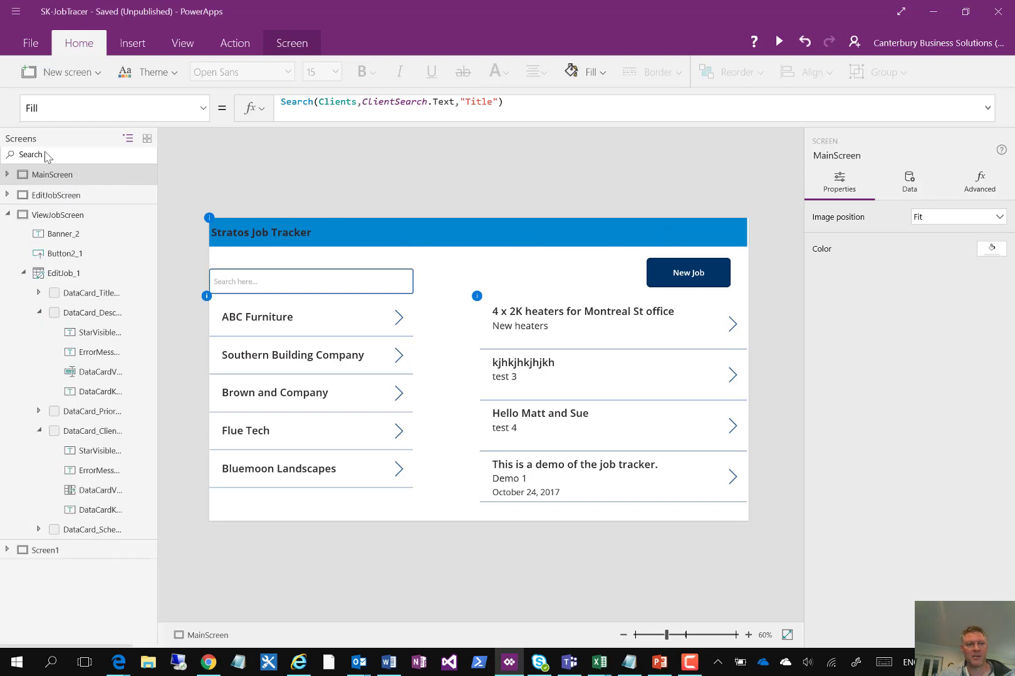
pyautogui.click(6, 174)
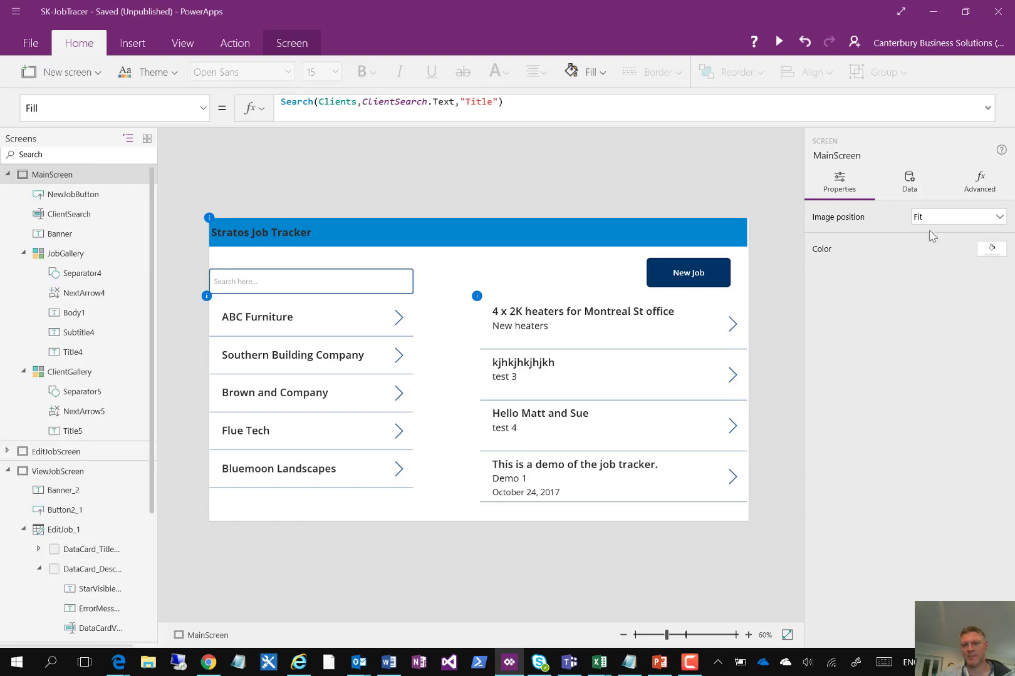
pyautogui.click(908, 181)
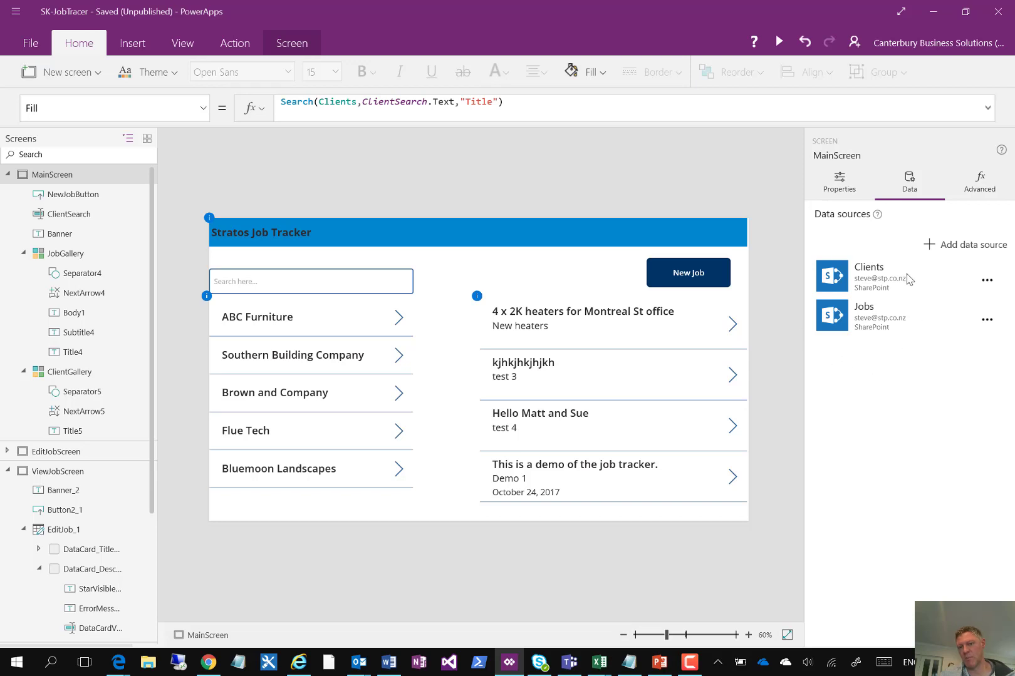
pyautogui.moveTo(190, 632)
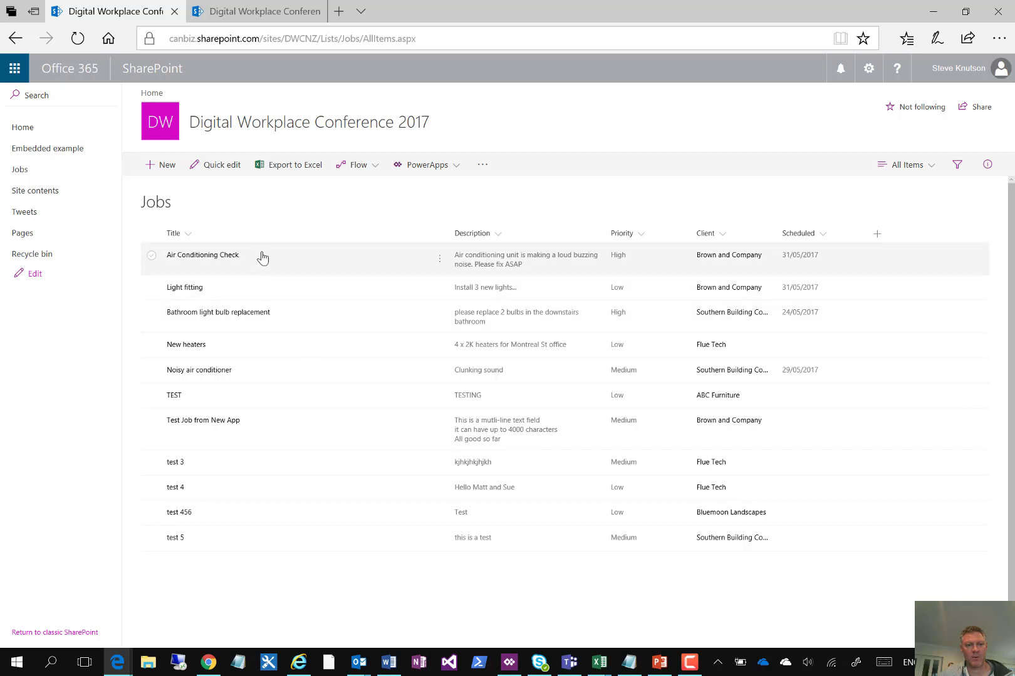
pyautogui.moveTo(289, 265)
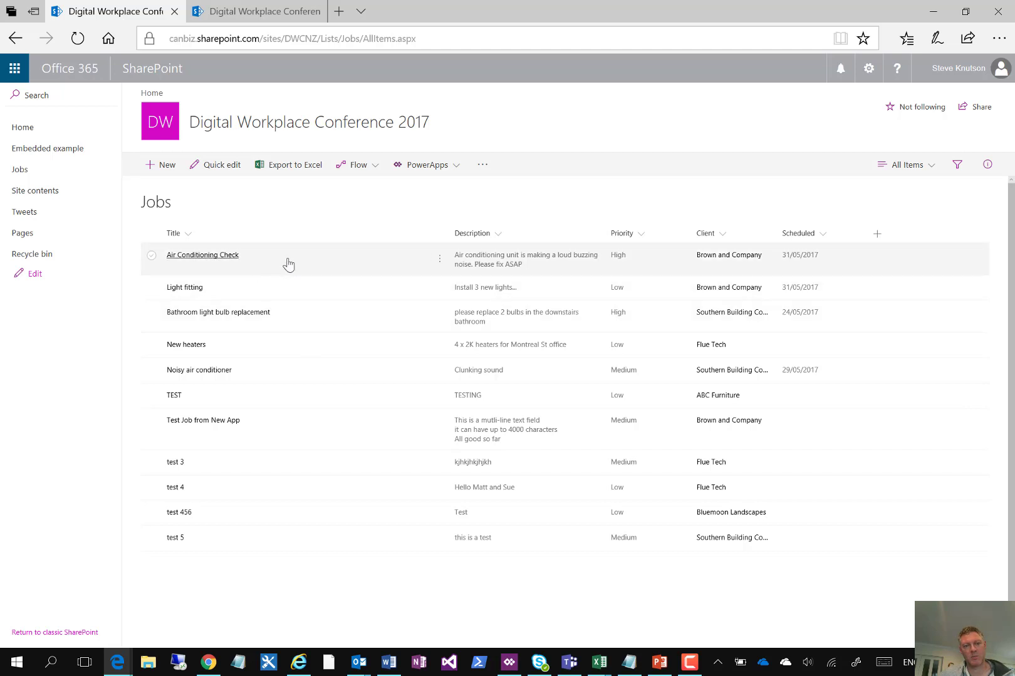
pyautogui.moveTo(672, 276)
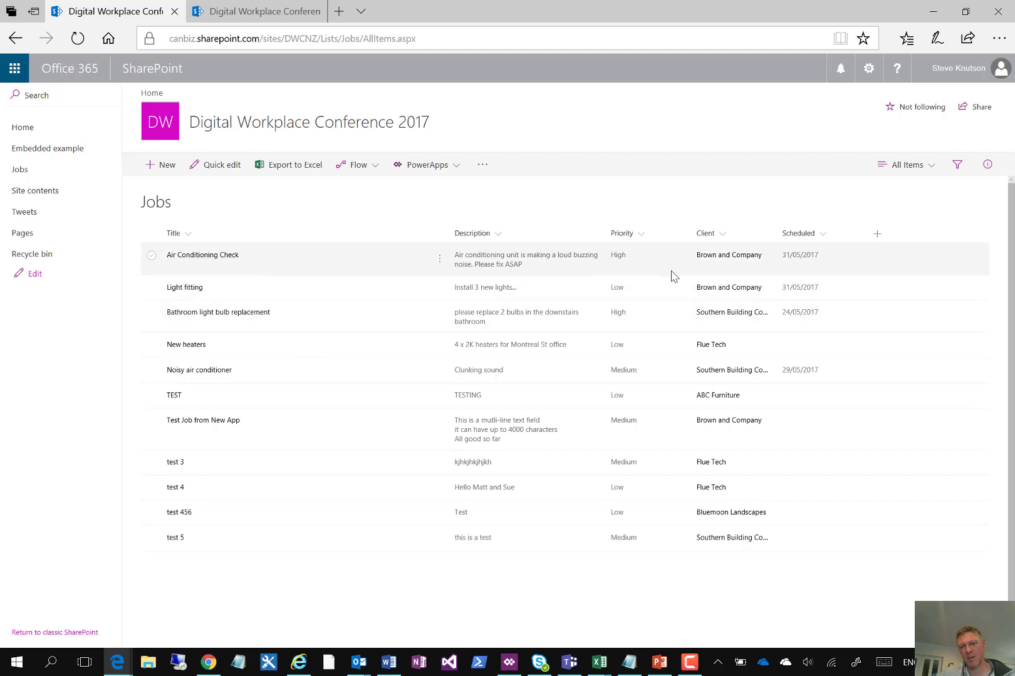
pyautogui.moveTo(639, 272)
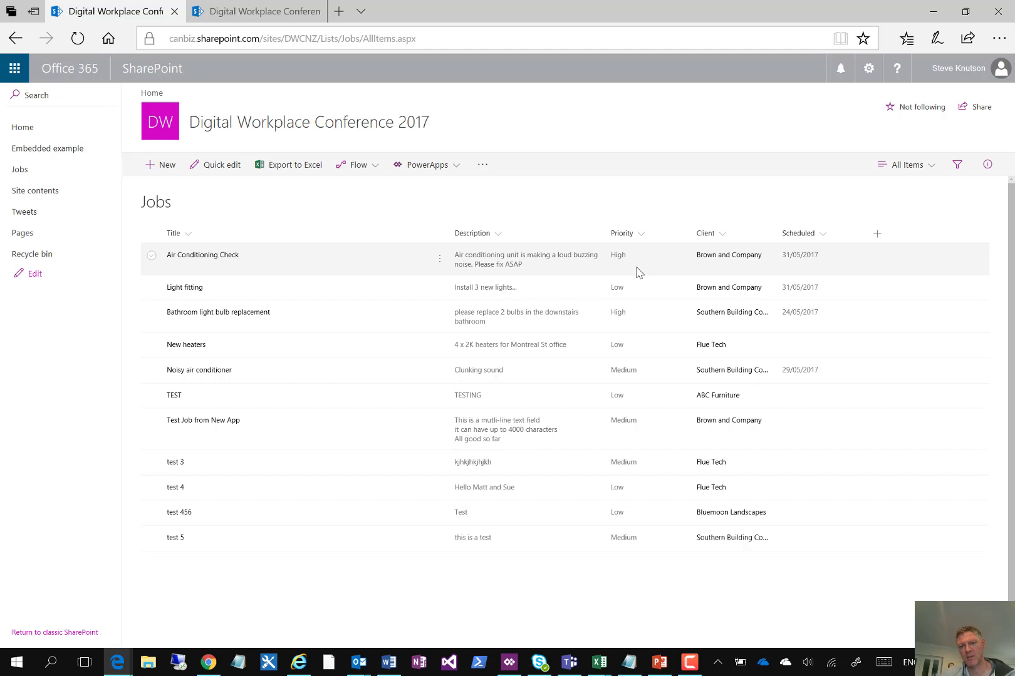
pyautogui.moveTo(731, 268)
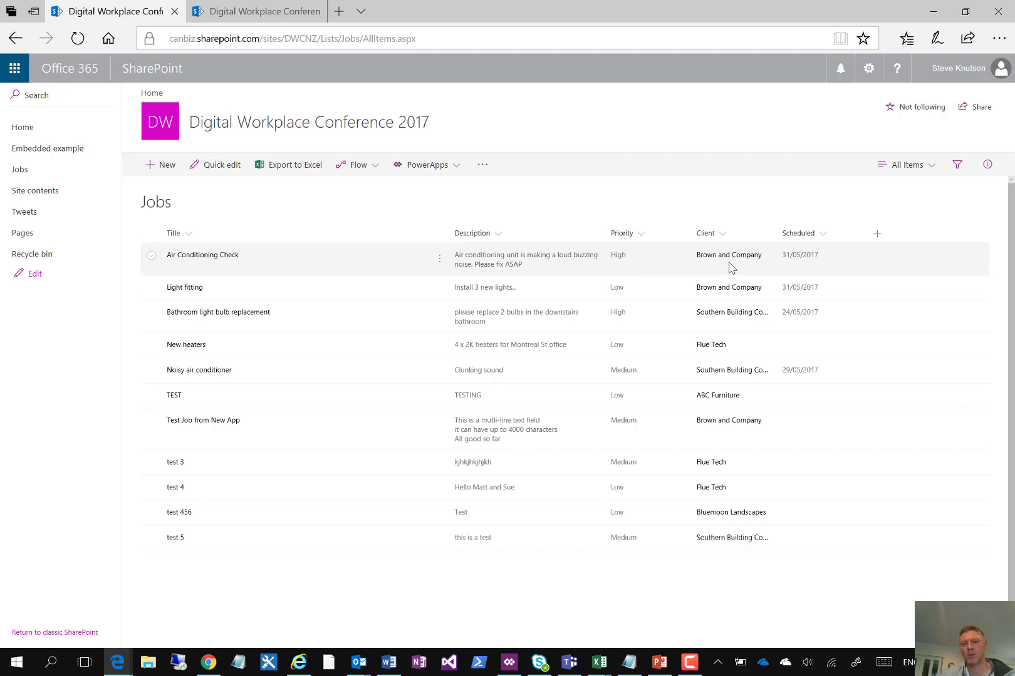
pyautogui.moveTo(722, 267)
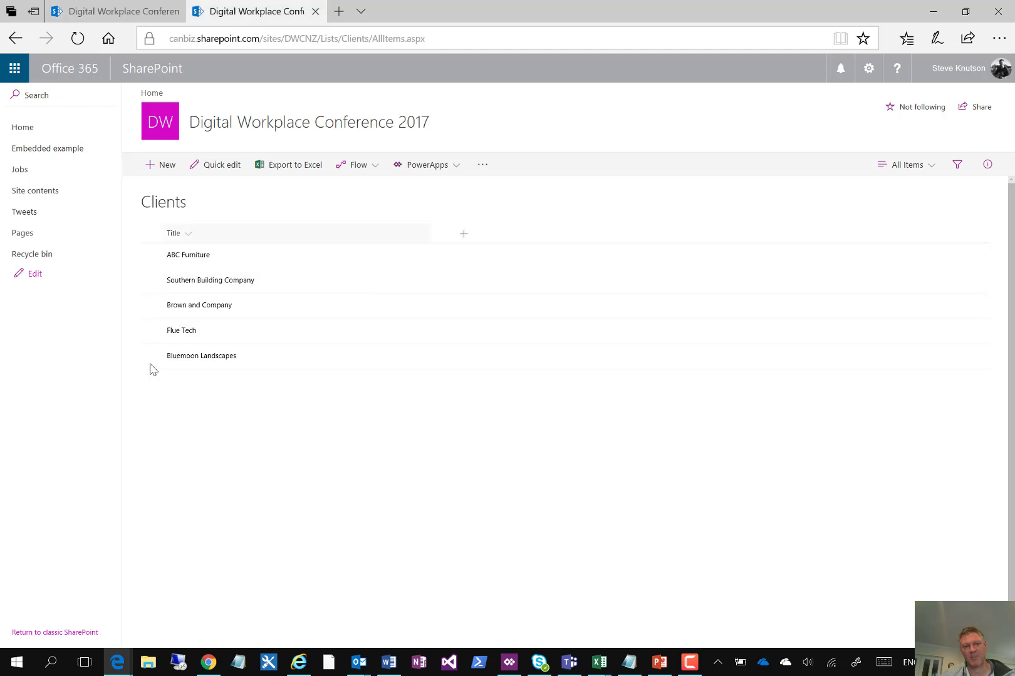
pyautogui.moveTo(253, 411)
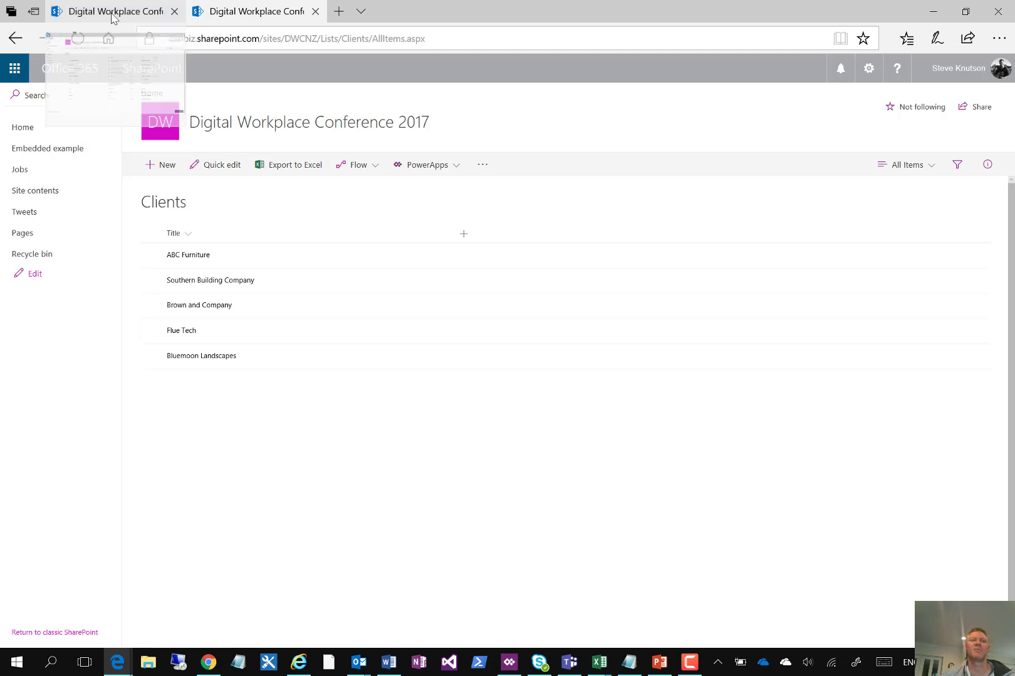
pyautogui.moveTo(114, 11)
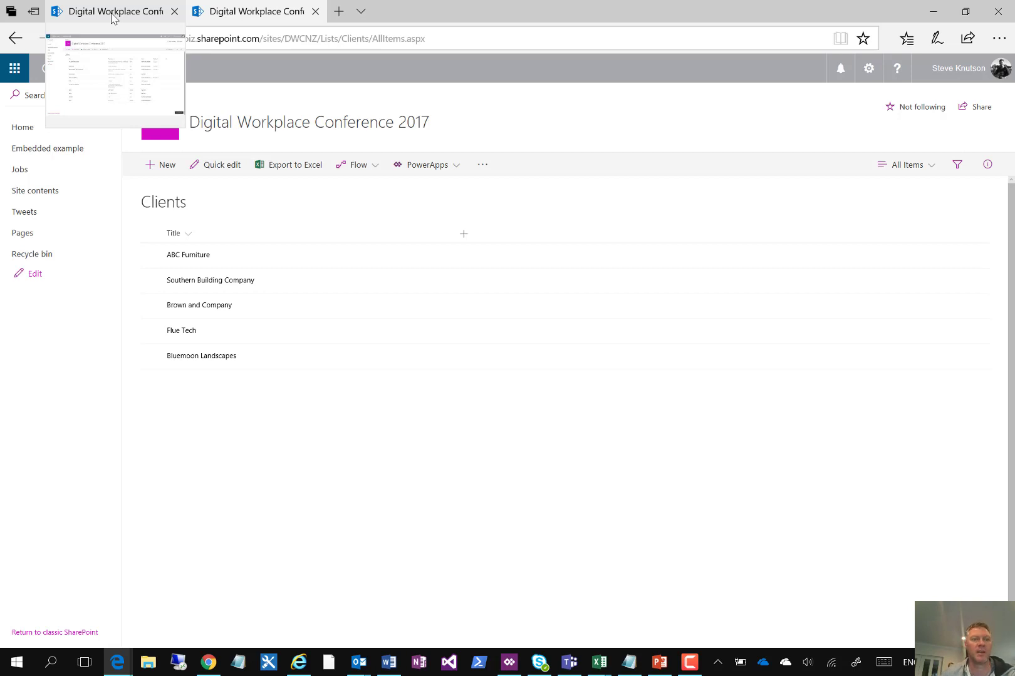
# - Reload the SharePoint Jobs list until Demo 1 appears, then return to PowerApps
pyautogui.click(19, 169)
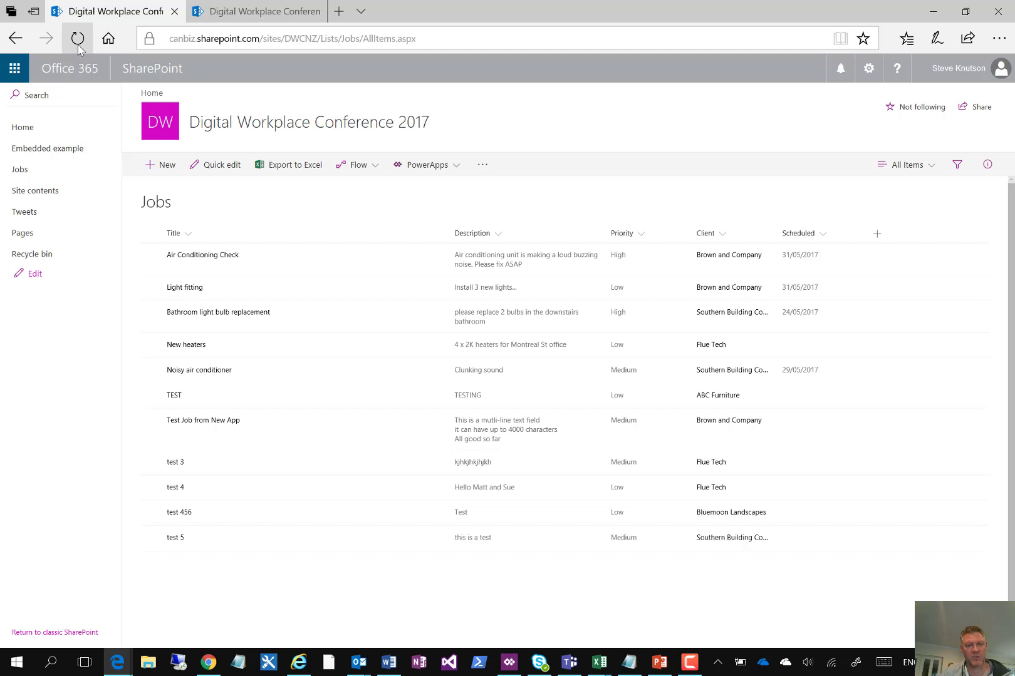
pyautogui.click(78, 38)
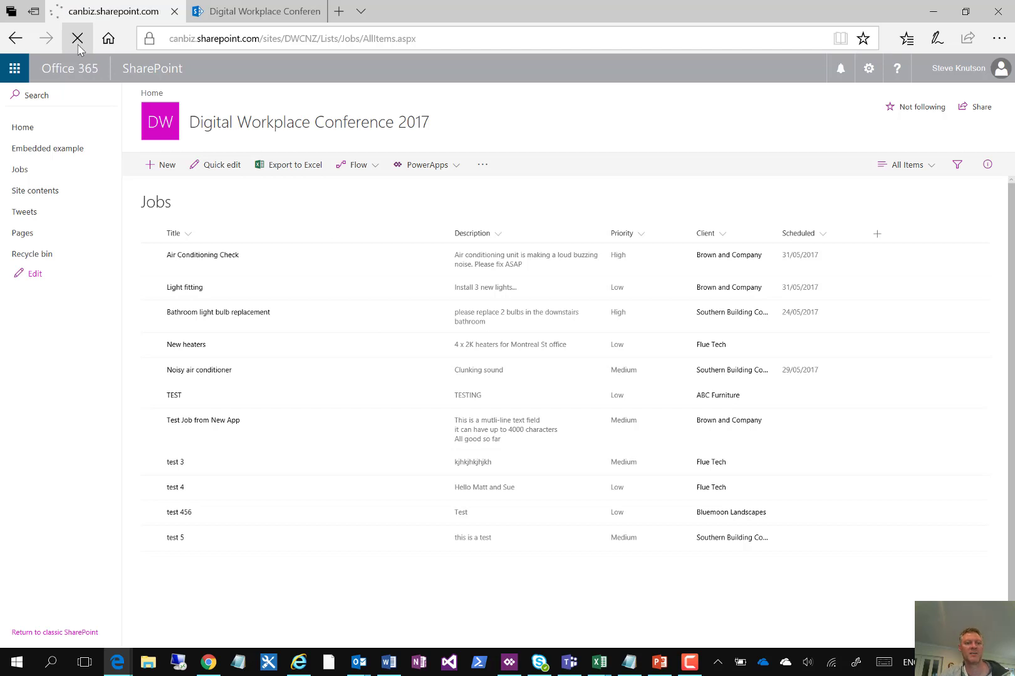
pyautogui.click(77, 38)
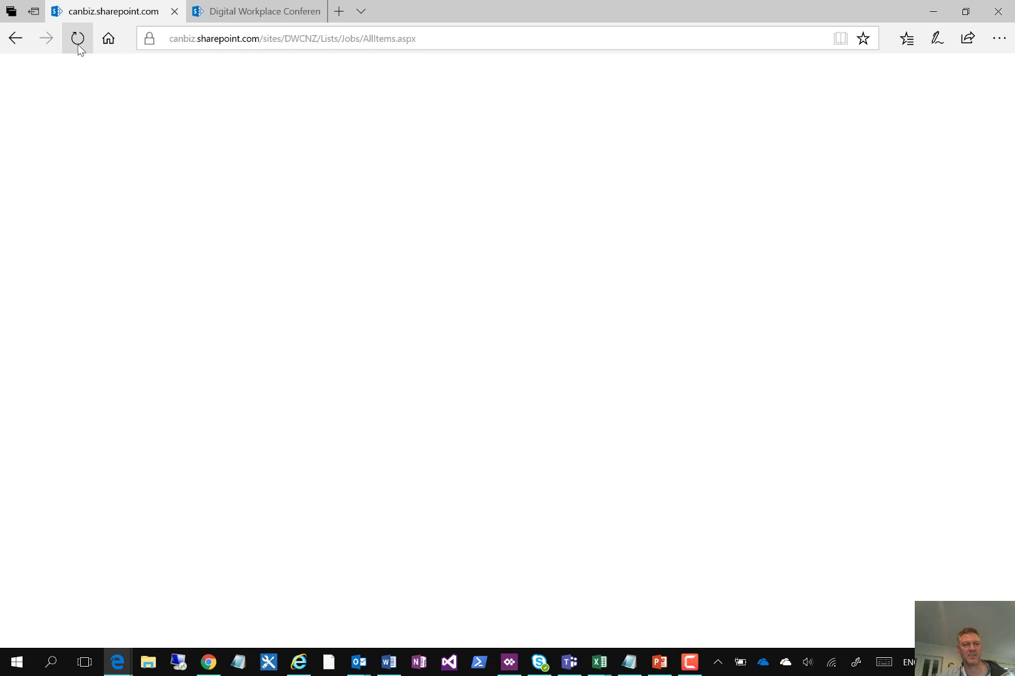
pyautogui.click(77, 38)
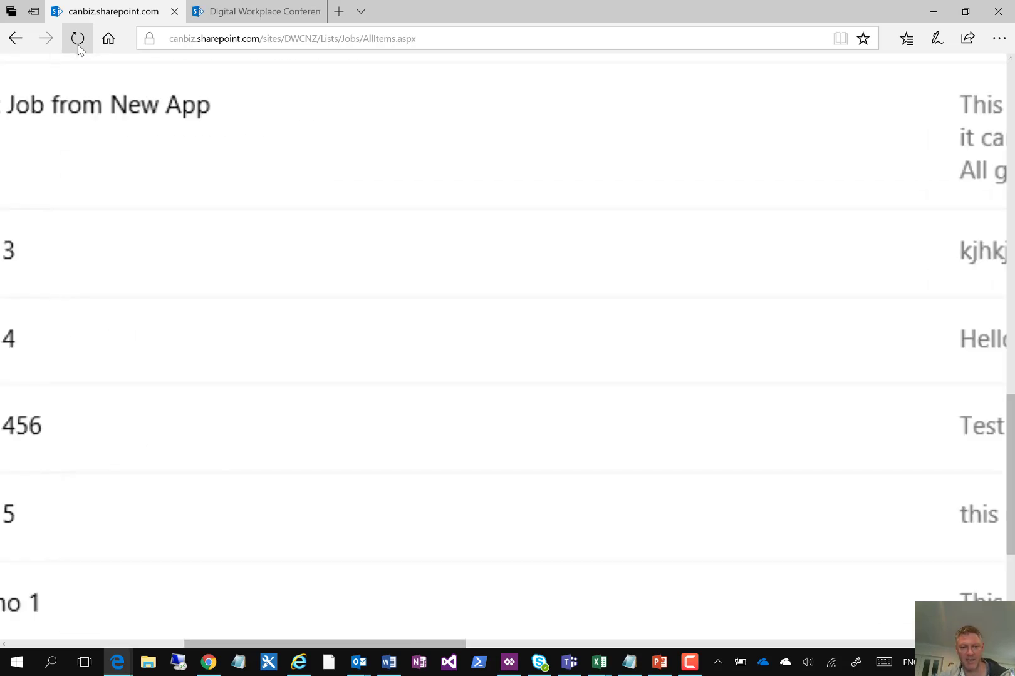
pyautogui.hscroll(3)
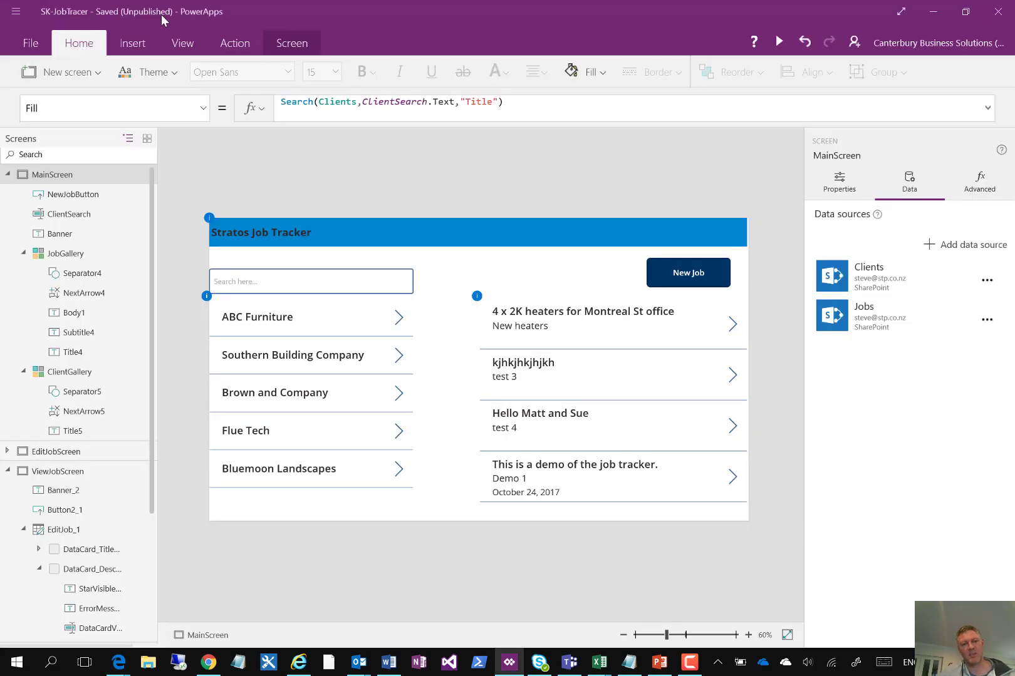
# - Preview gallery layouts, then set JobGallery Items to Filter(Jobs,Client.Id=ClientGallery.Selected.ID)
pyautogui.click(73, 194)
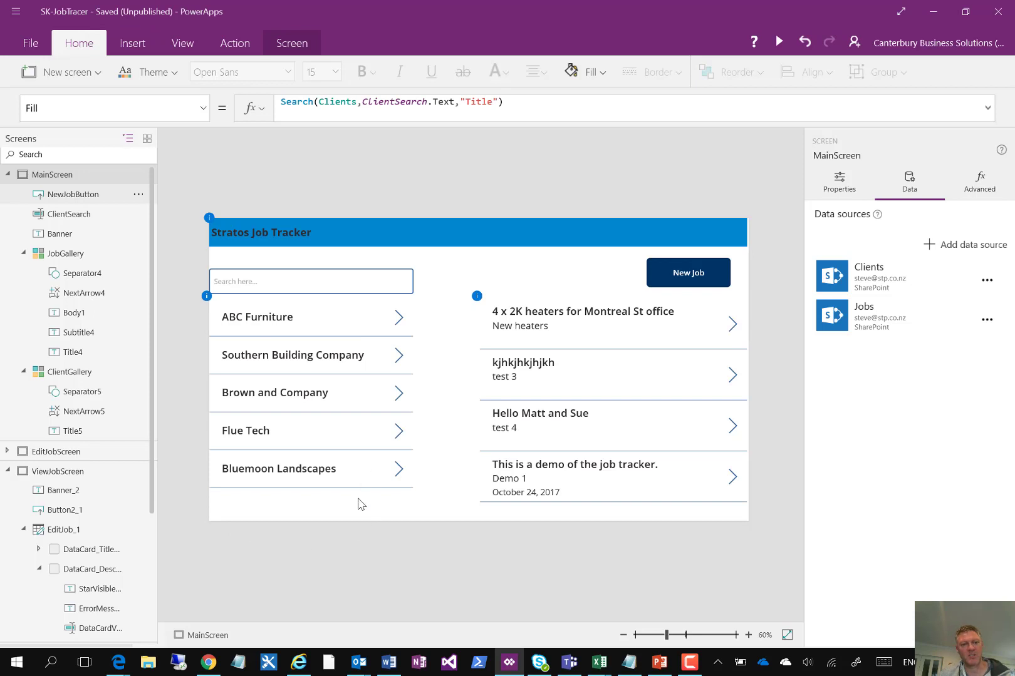
pyautogui.moveTo(308, 220)
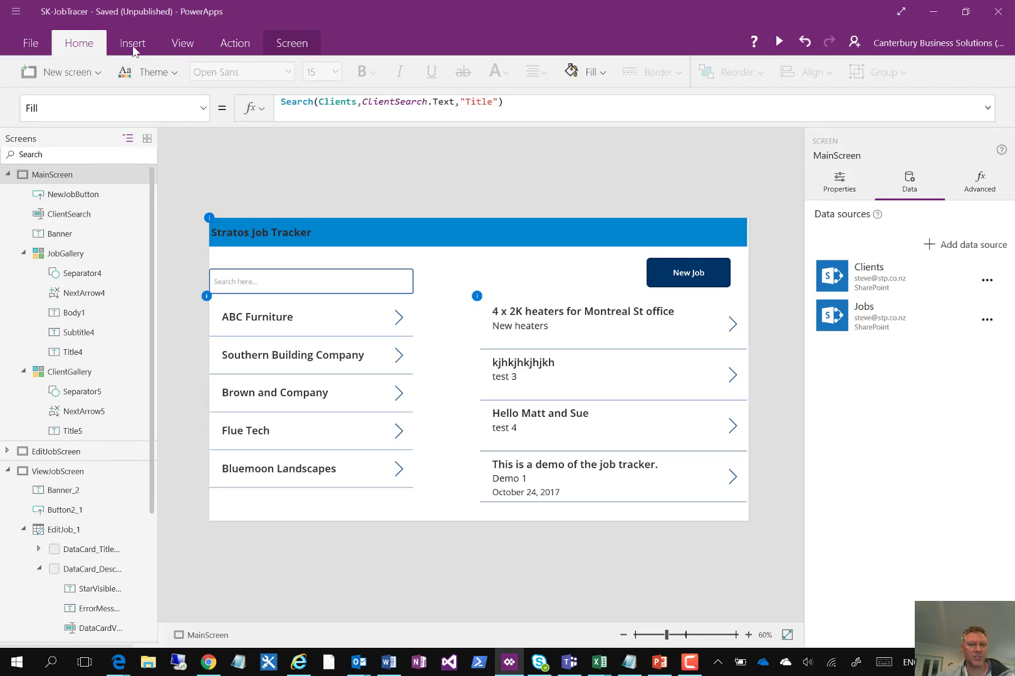
pyautogui.click(132, 43)
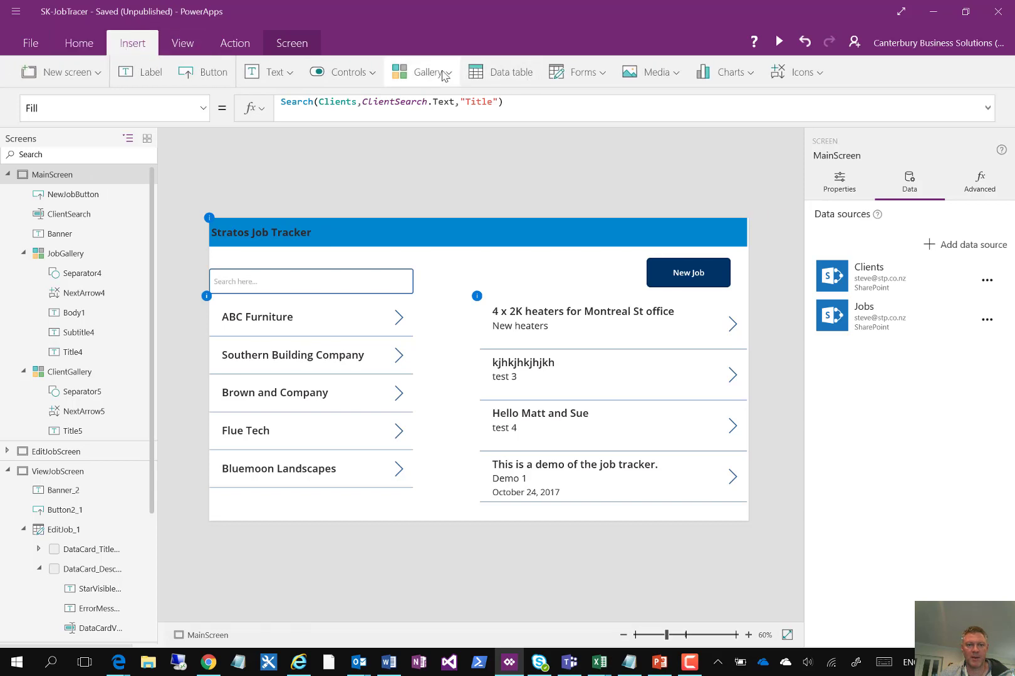
pyautogui.click(424, 72)
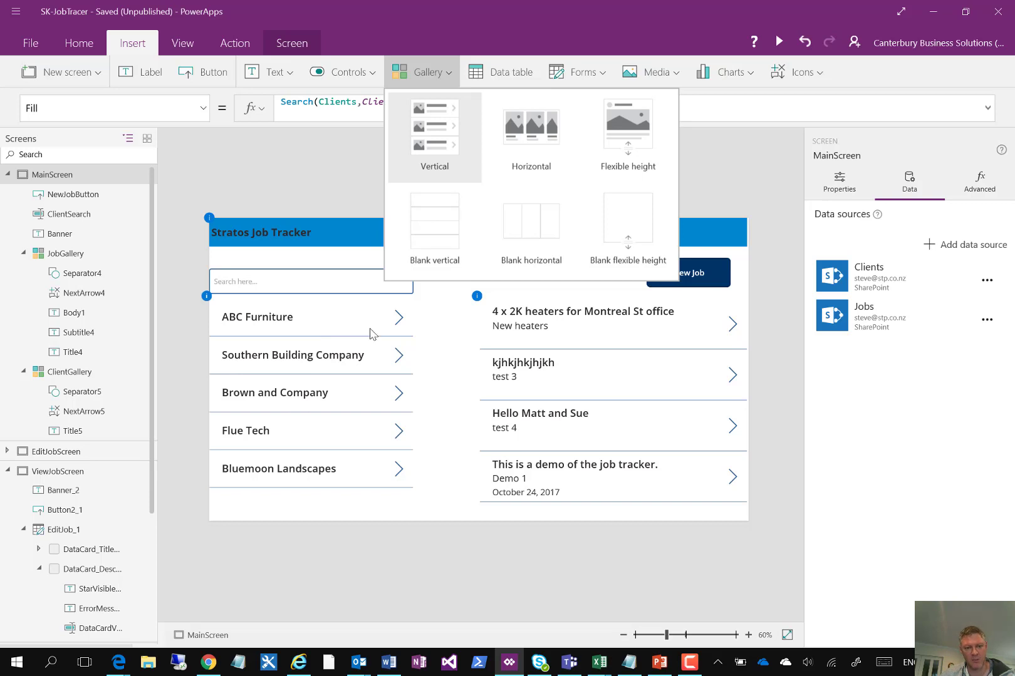
pyautogui.moveTo(354, 329)
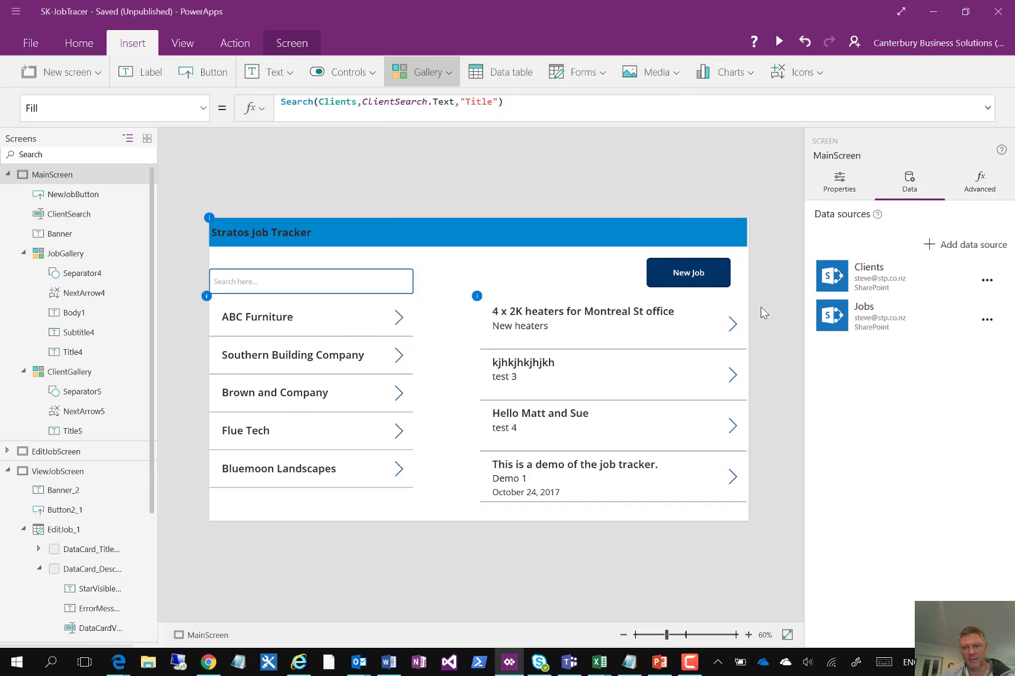
pyautogui.moveTo(667, 287)
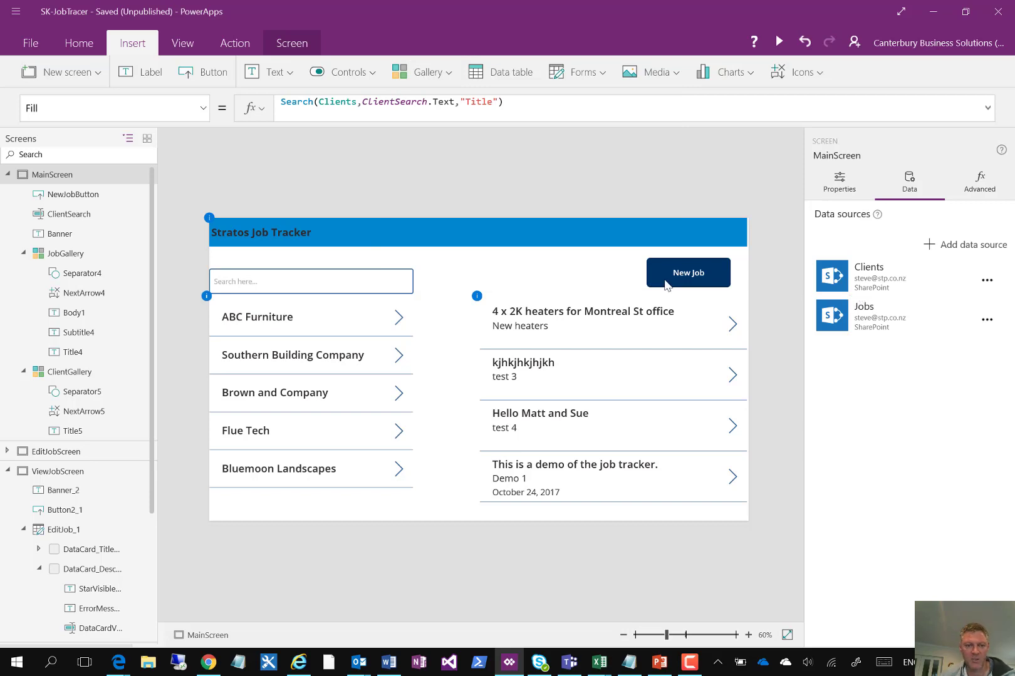
pyautogui.moveTo(953, 344)
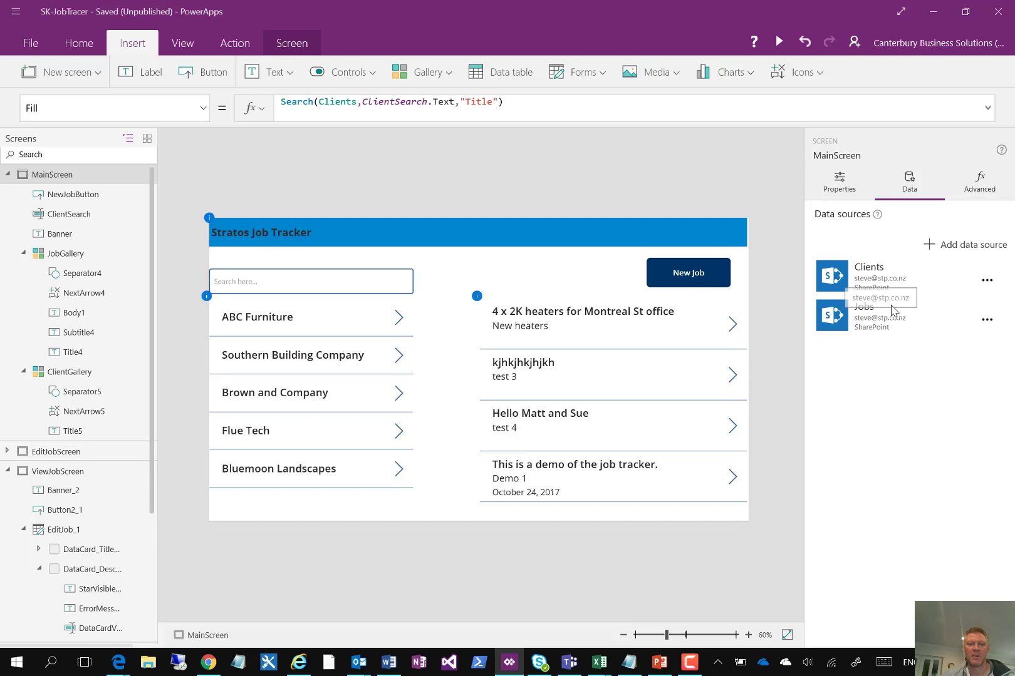
pyautogui.moveTo(427, 335)
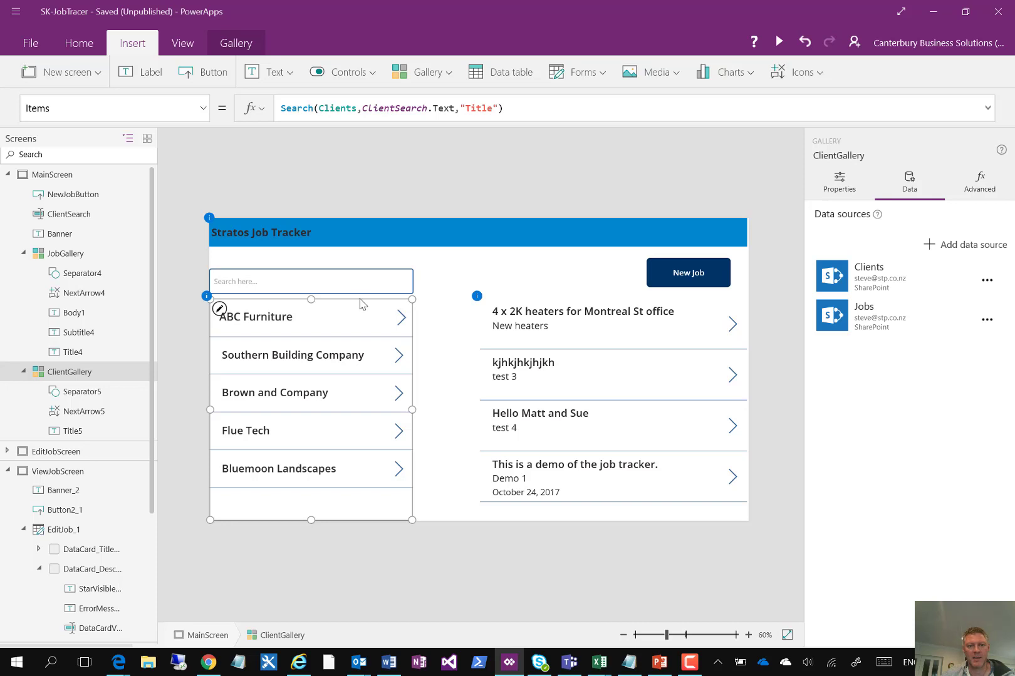
pyautogui.click(256, 317)
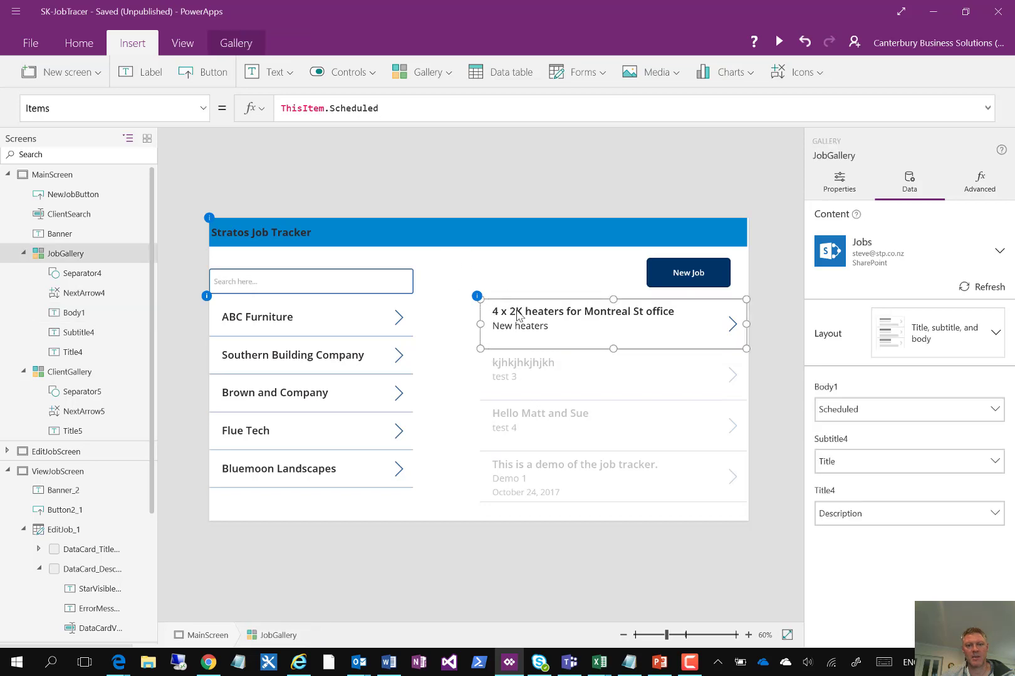
pyautogui.write('Filter(Jobs,Client.Id=ClientGallery.Selected.ID)')
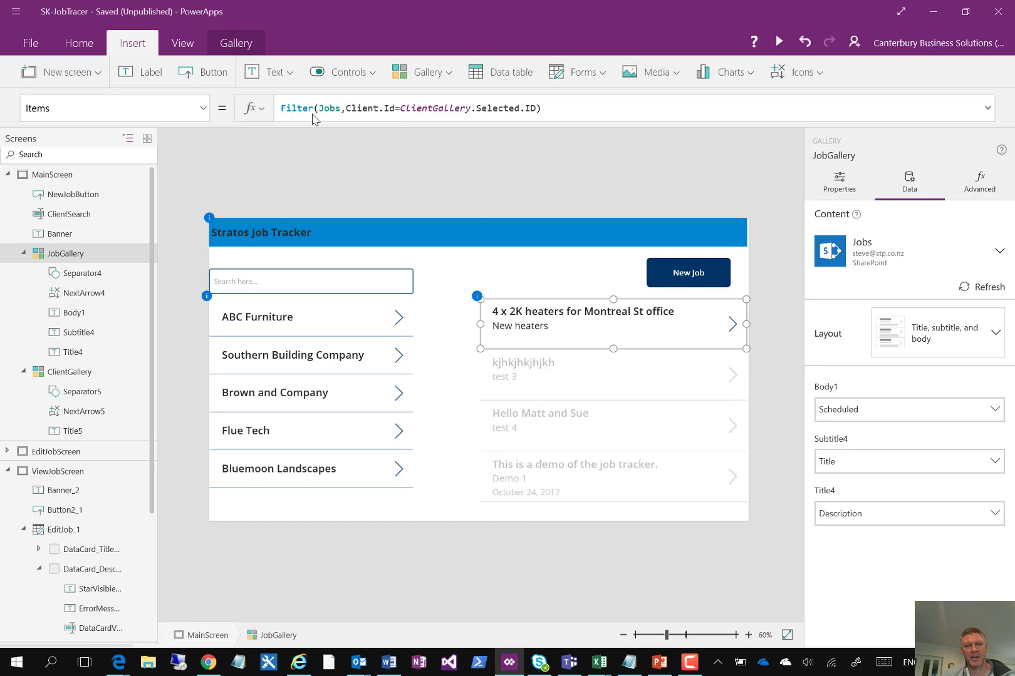
pyautogui.moveTo(378, 127)
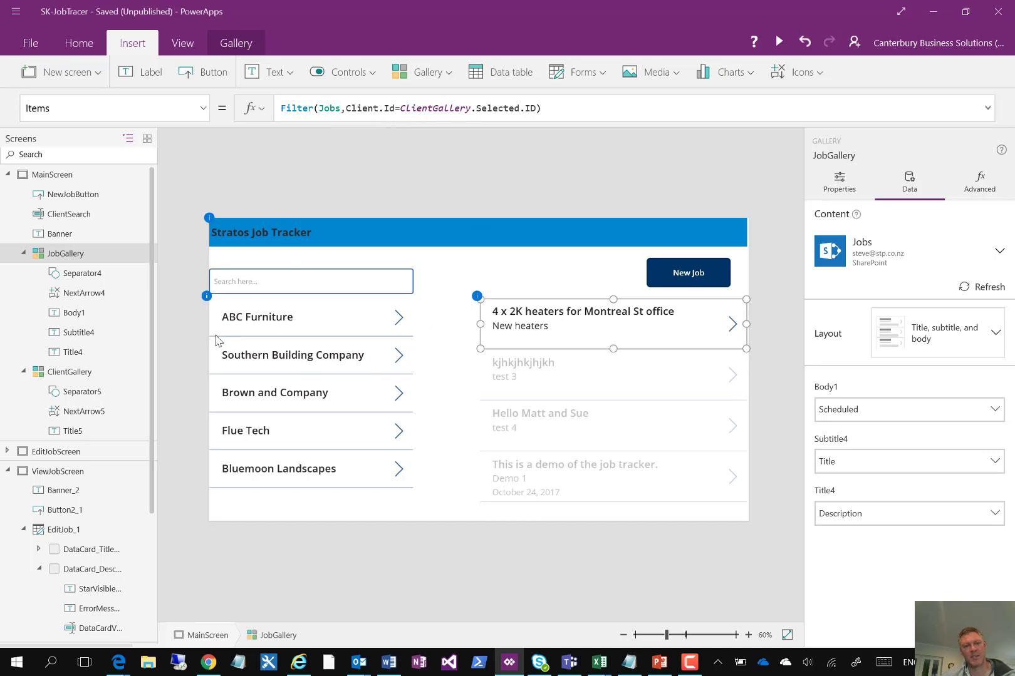
pyautogui.moveTo(556, 404)
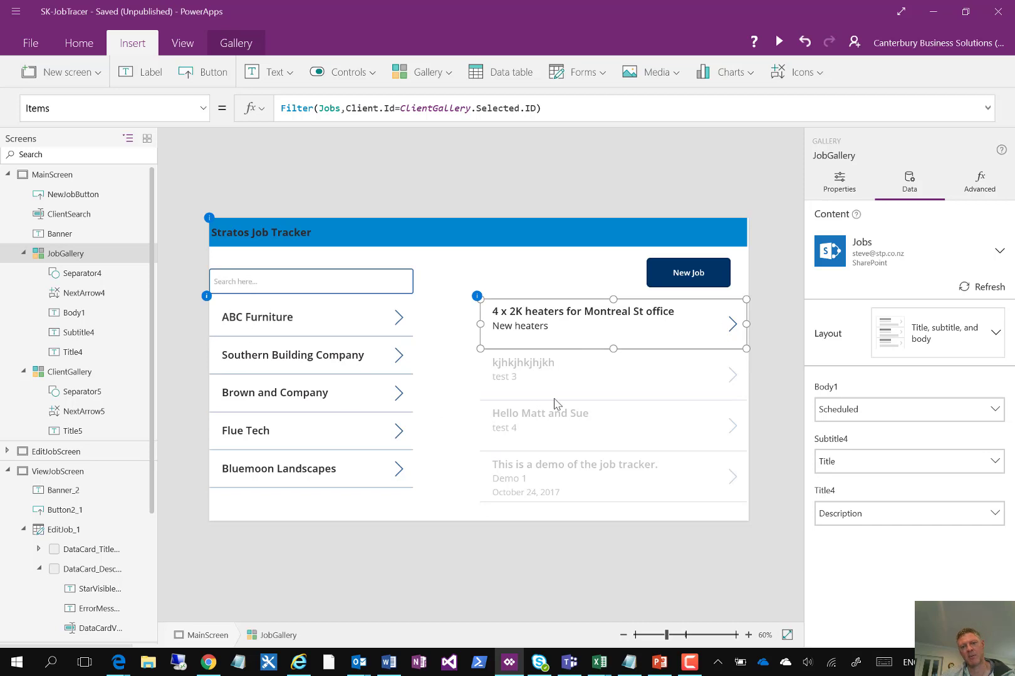
pyautogui.moveTo(384, 362)
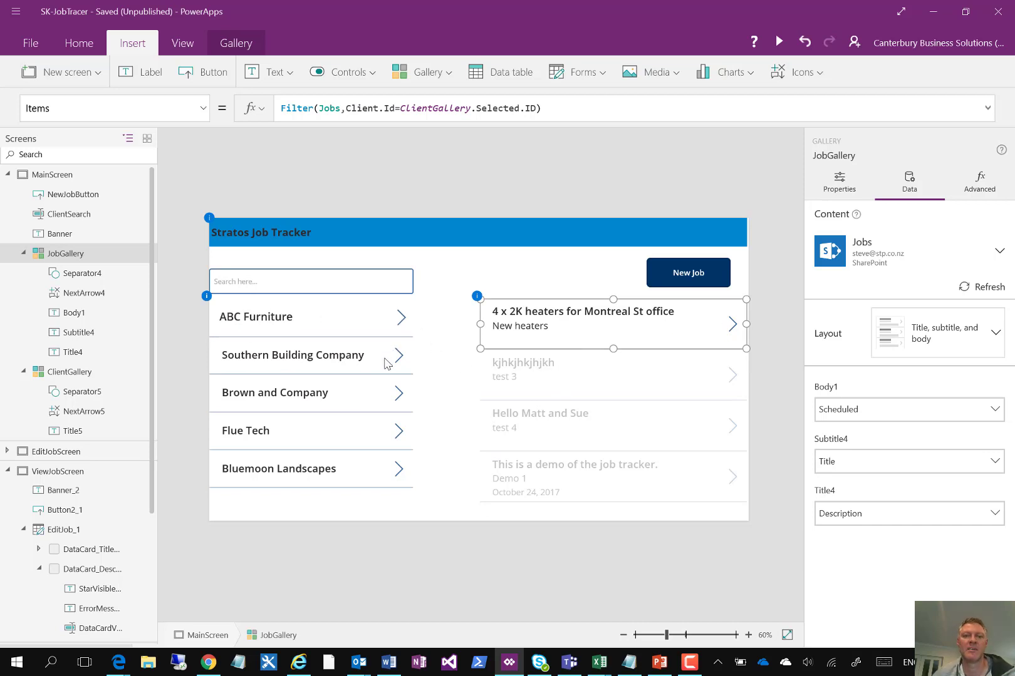
pyautogui.moveTo(589, 361)
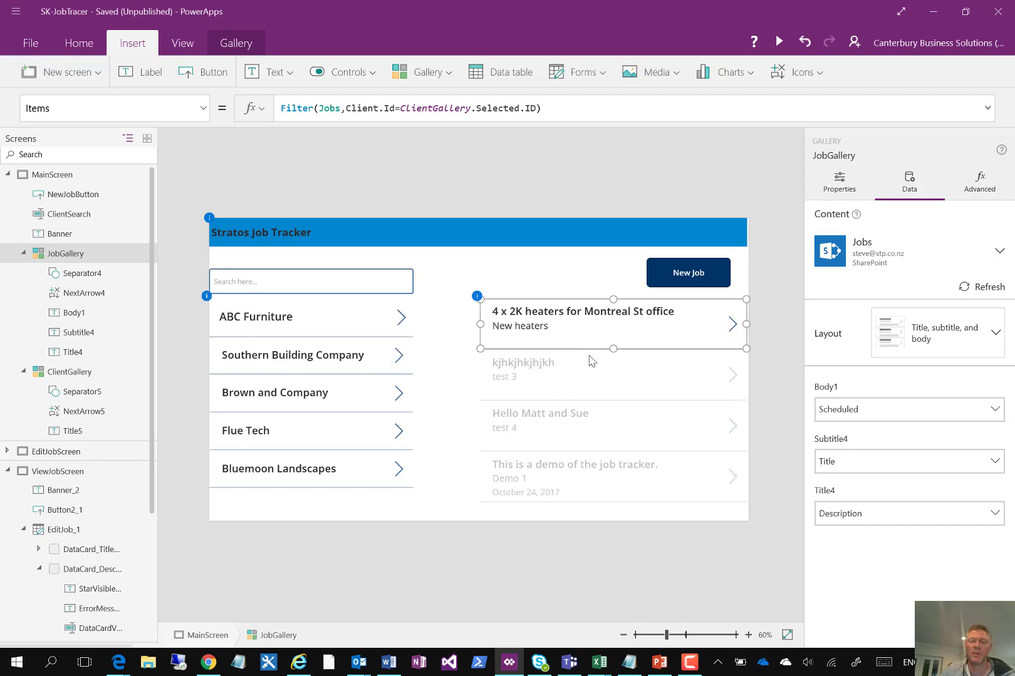
pyautogui.moveTo(514, 408)
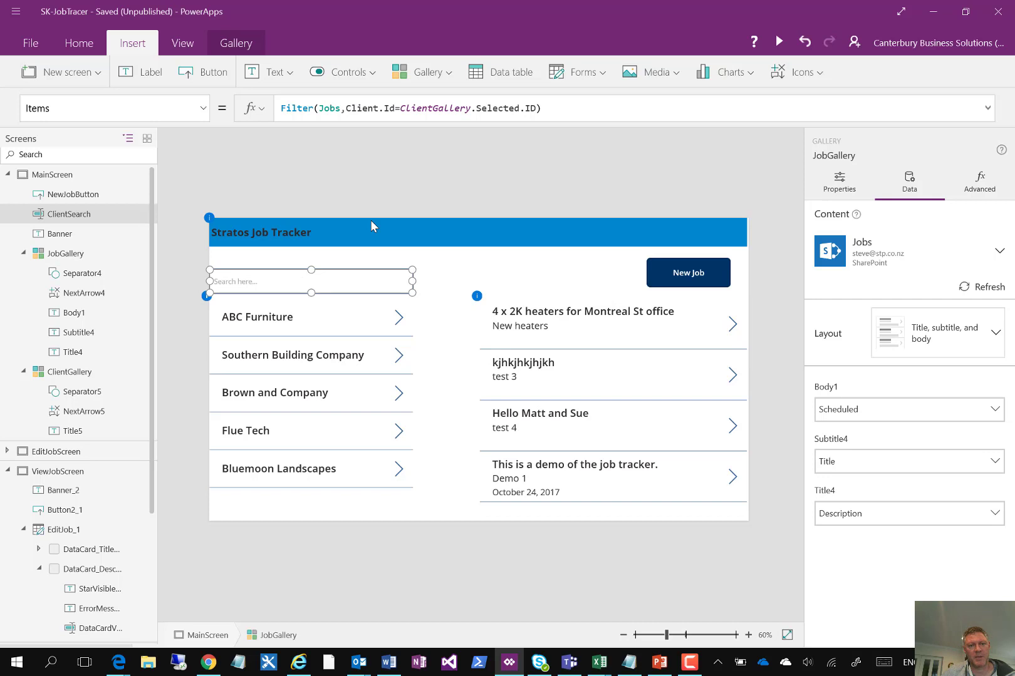
pyautogui.click(310, 282)
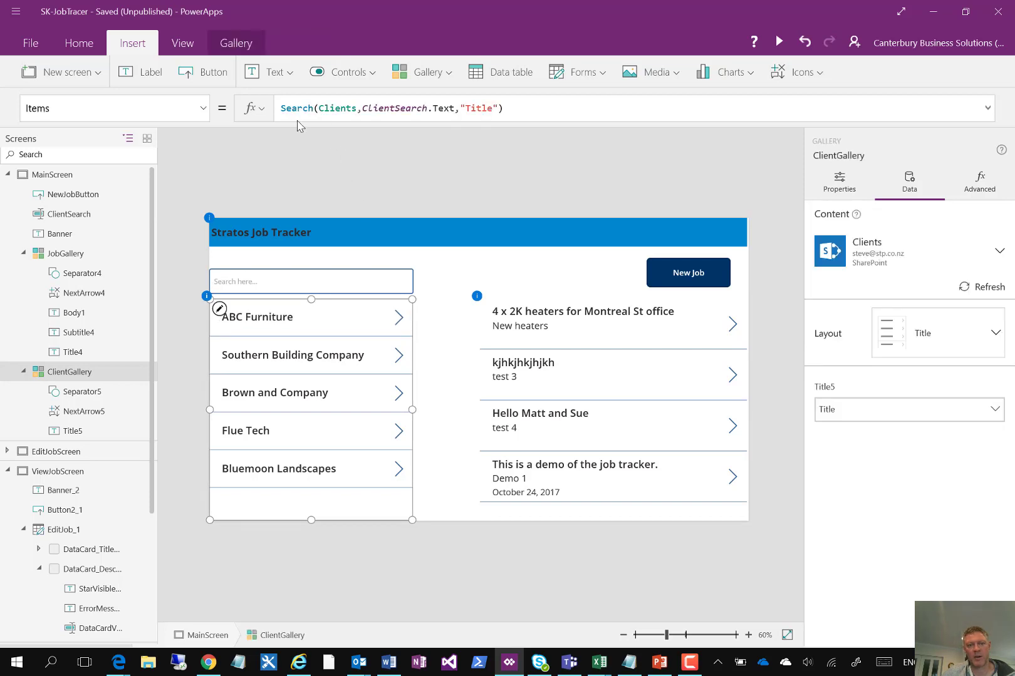
pyautogui.moveTo(403, 125)
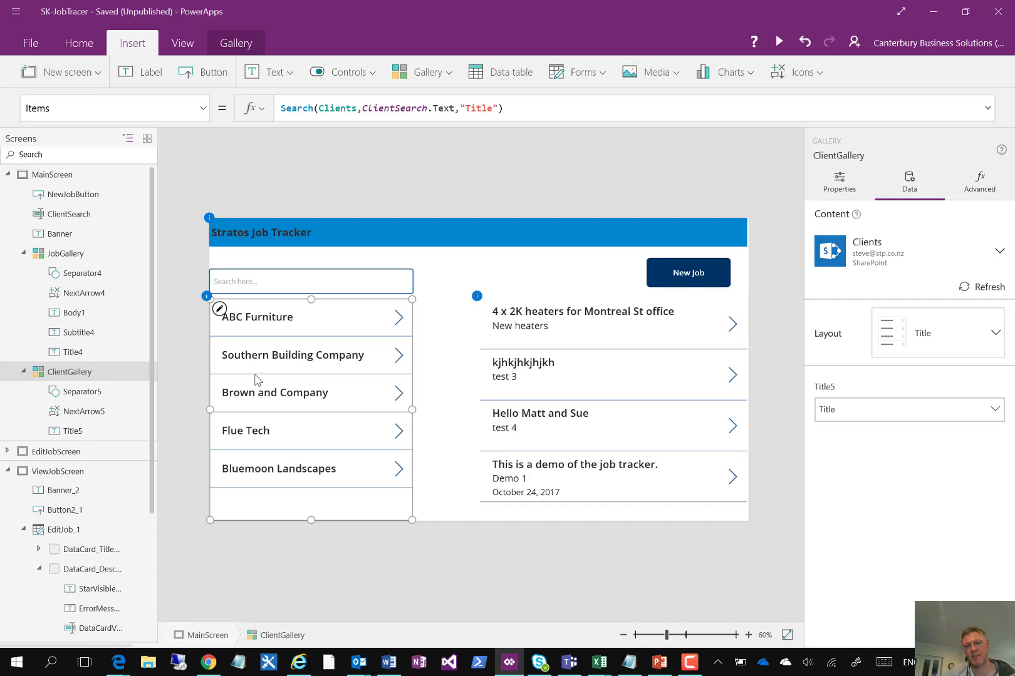
pyautogui.moveTo(312, 409)
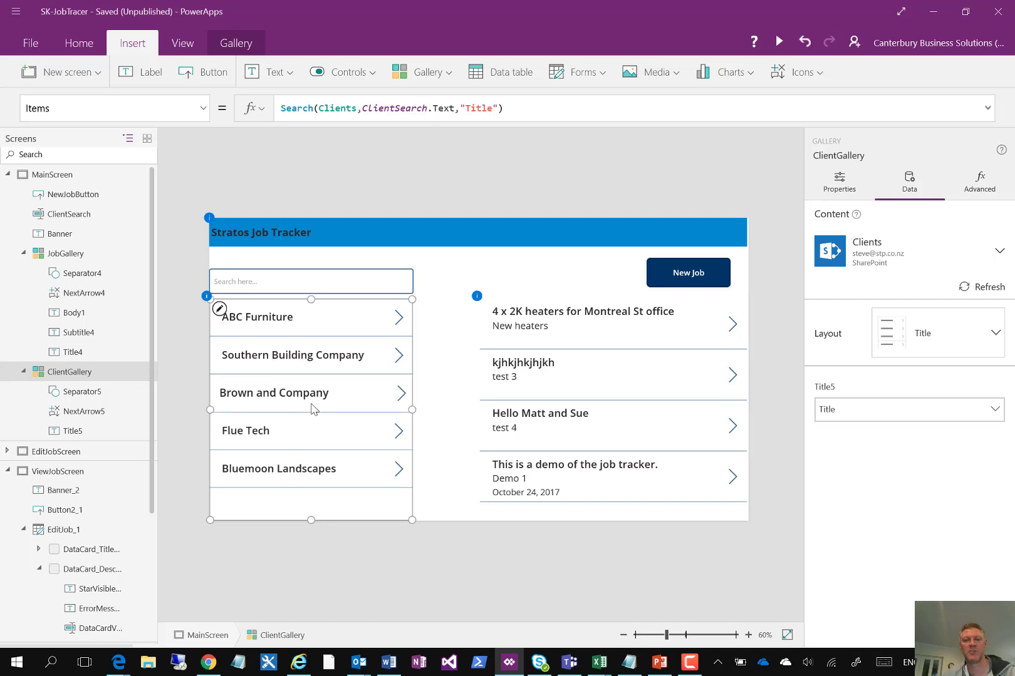
pyautogui.moveTo(688, 273)
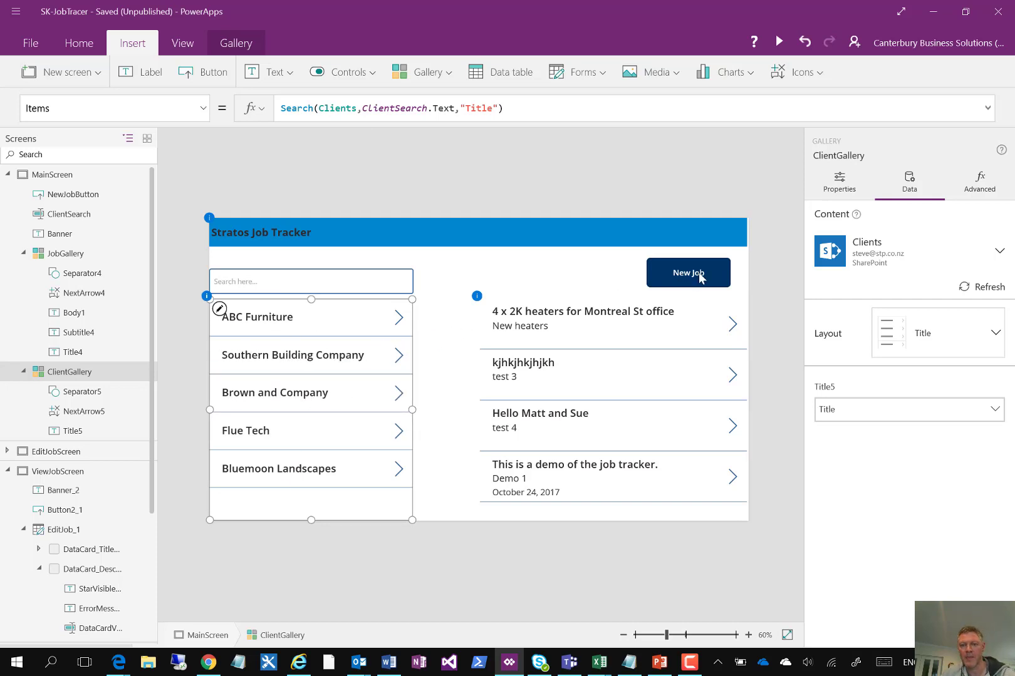
pyautogui.moveTo(702, 271)
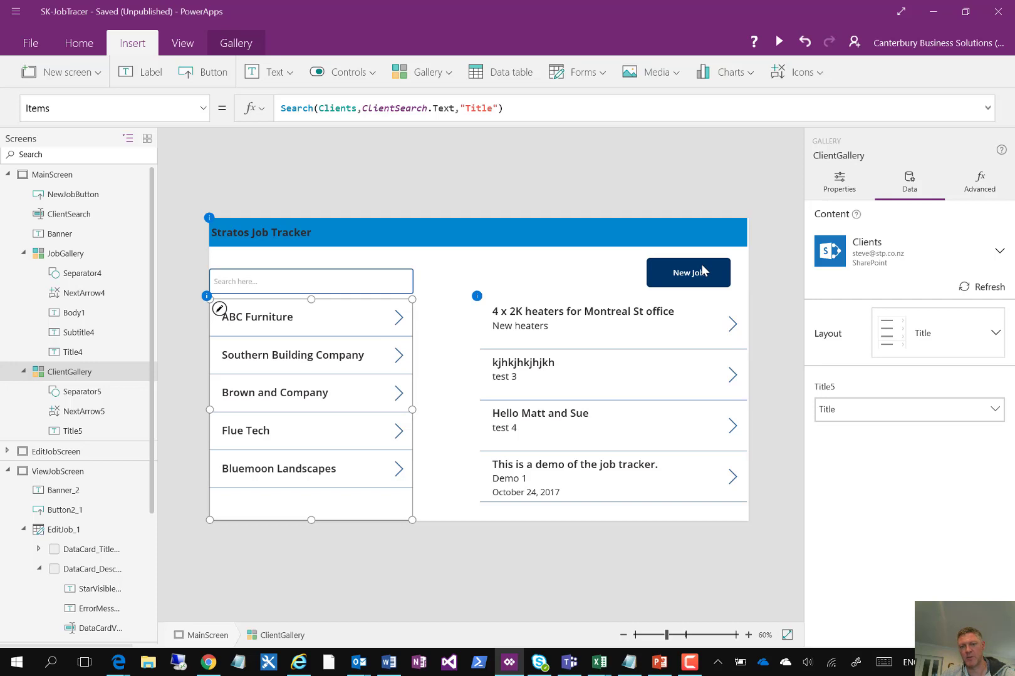
# - Select the New Job button to view its NewForm/Navigate OnSelect formula
pyautogui.click(687, 272)
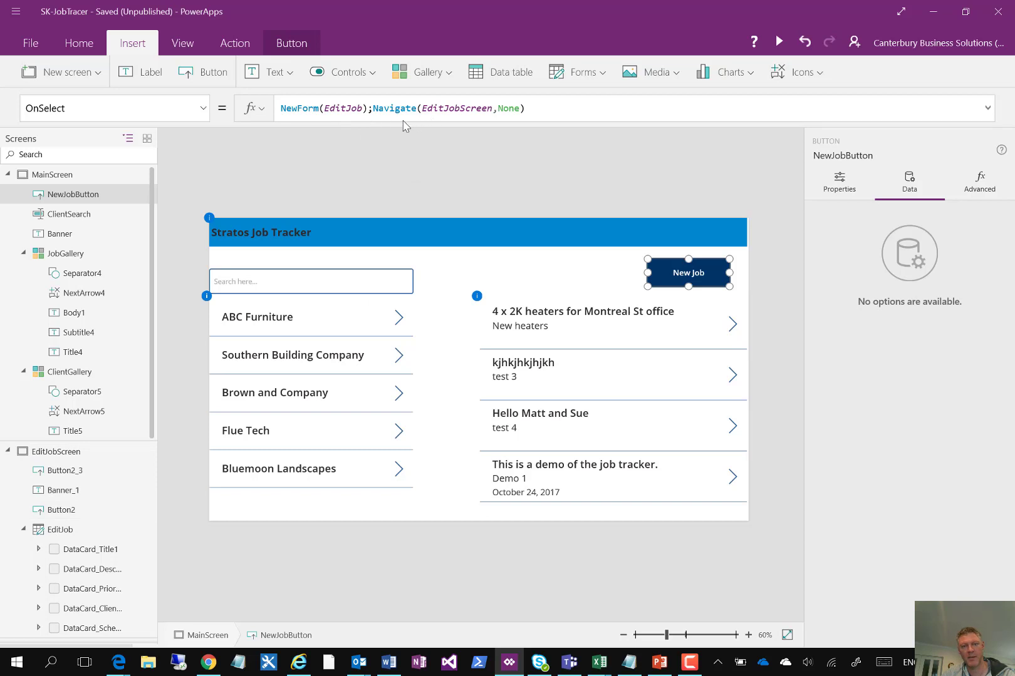
pyautogui.moveTo(96, 471)
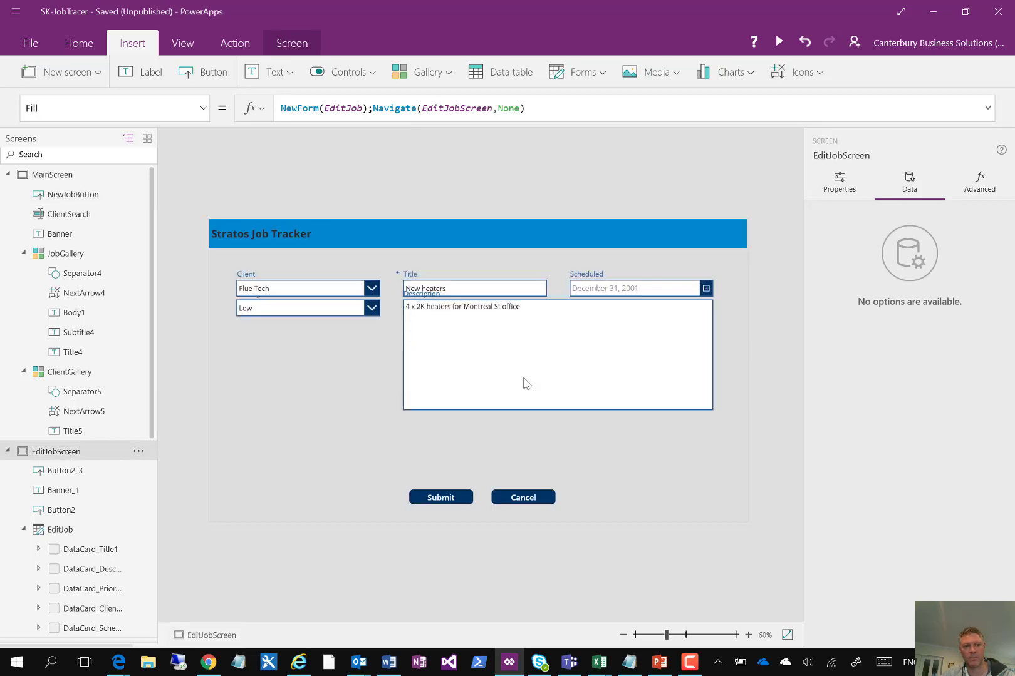
# - On EditJobScreen, inspect the Submit and Cancel buttons' OnSelect formulas
pyautogui.click(909, 181)
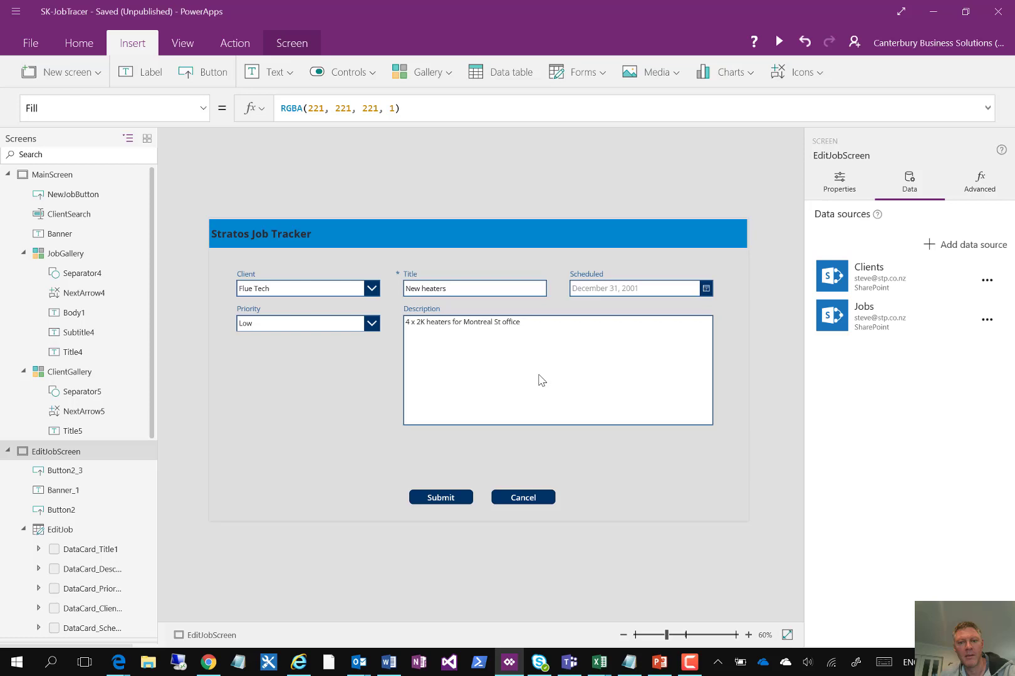
pyautogui.moveTo(421, 402)
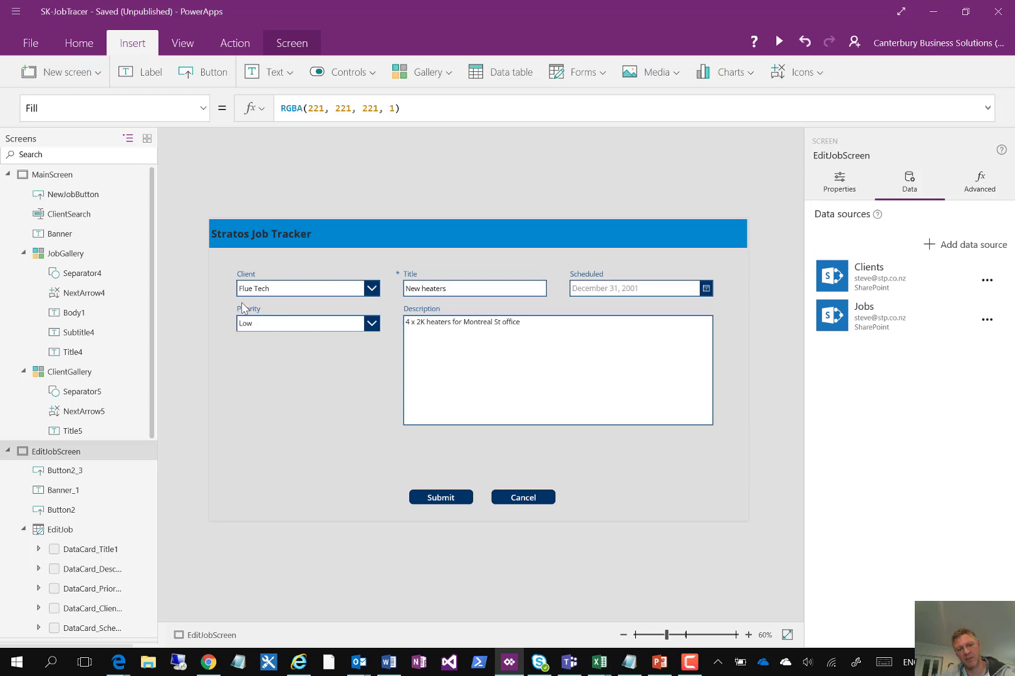
pyautogui.moveTo(507, 340)
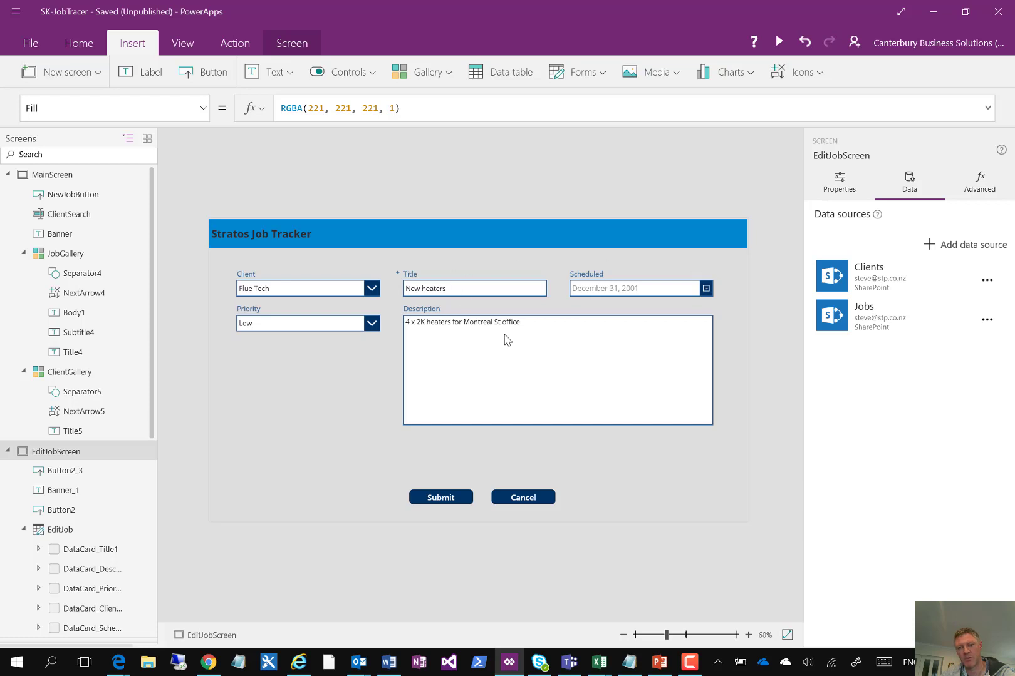
pyautogui.moveTo(449, 502)
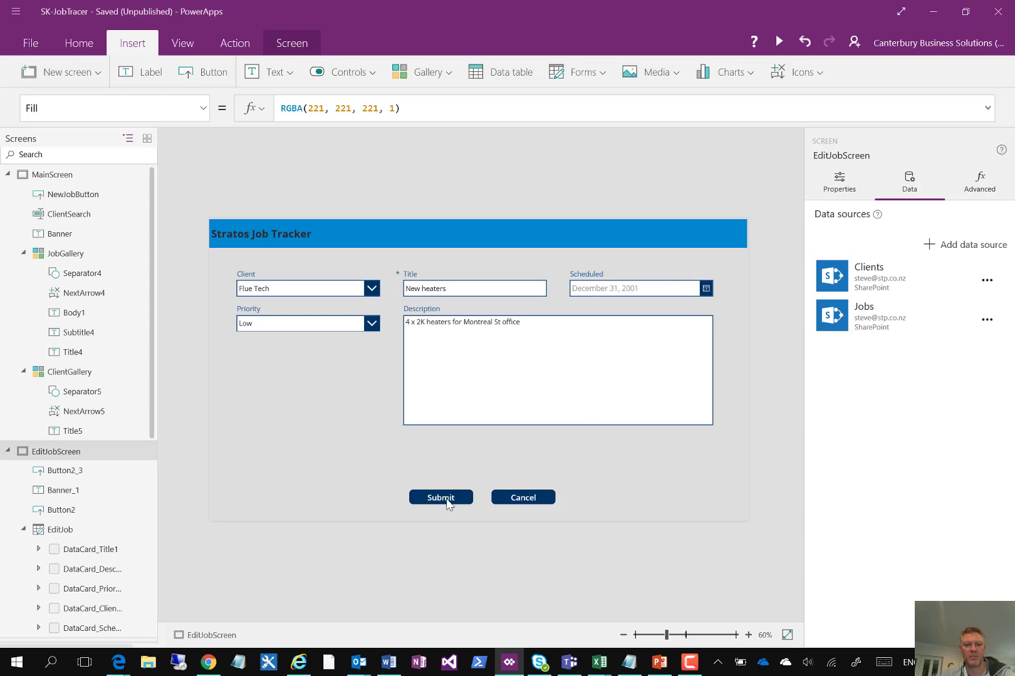
pyautogui.click(441, 497)
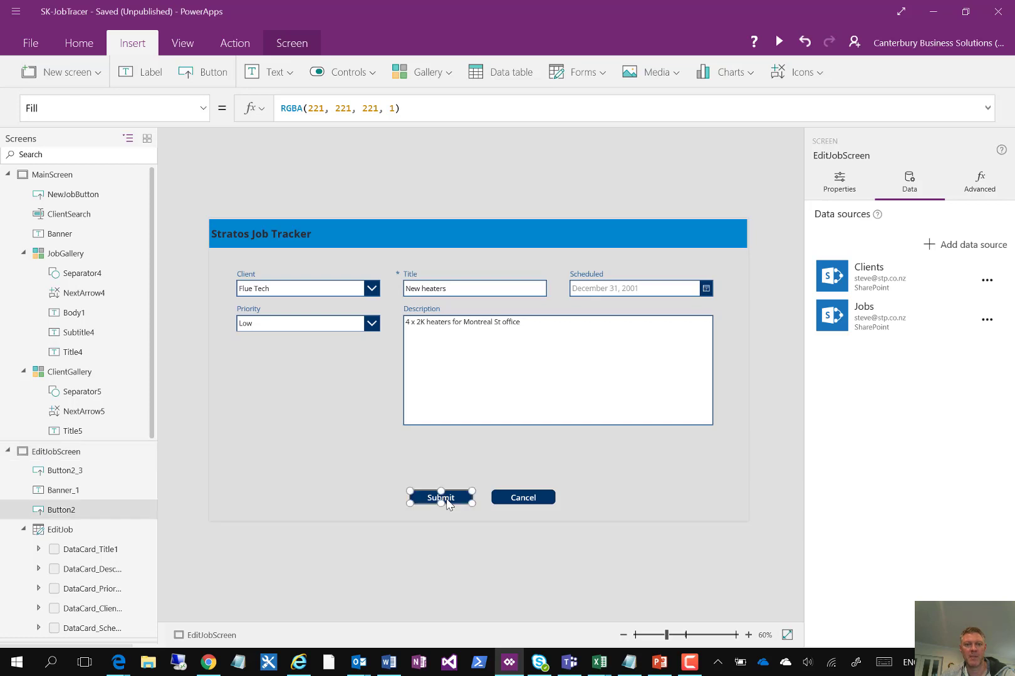
pyautogui.click(440, 497)
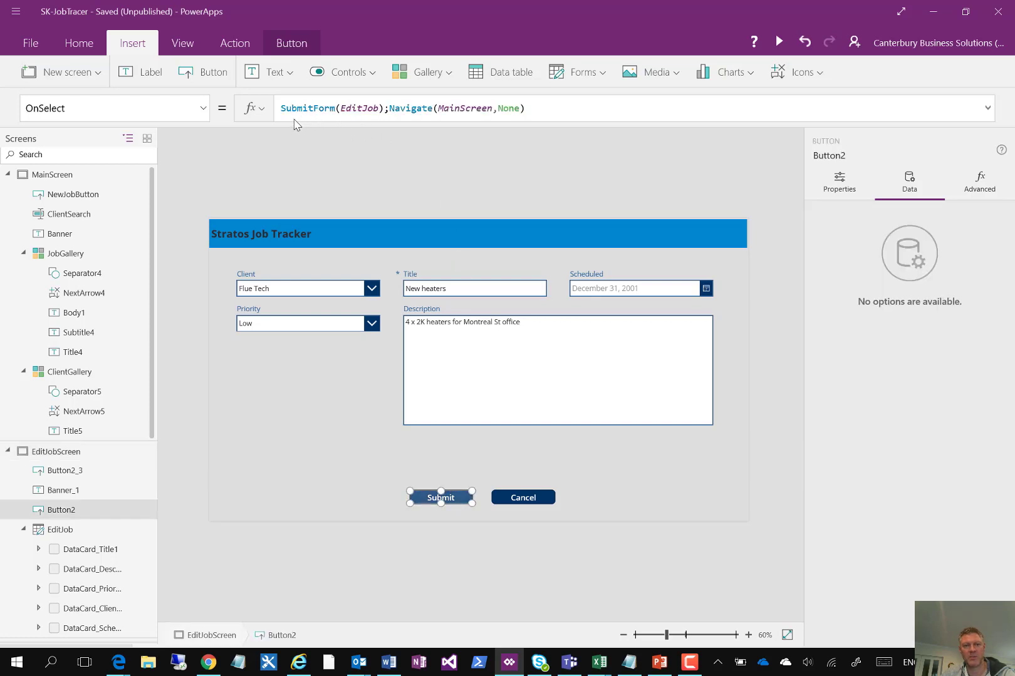
pyautogui.moveTo(341, 123)
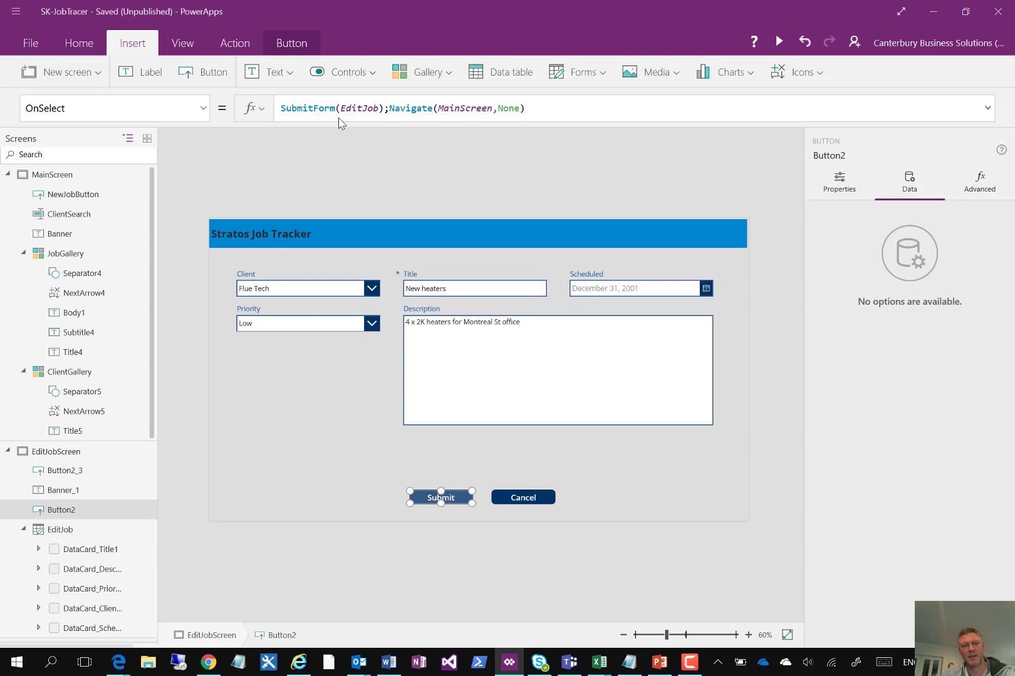
pyautogui.moveTo(414, 445)
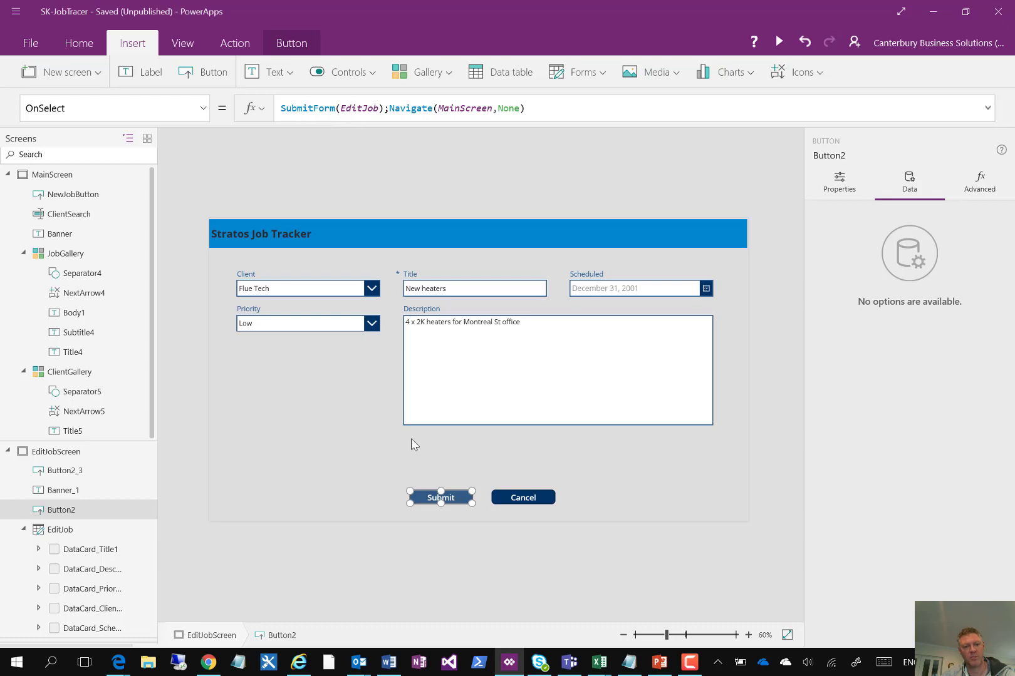
pyautogui.moveTo(382, 183)
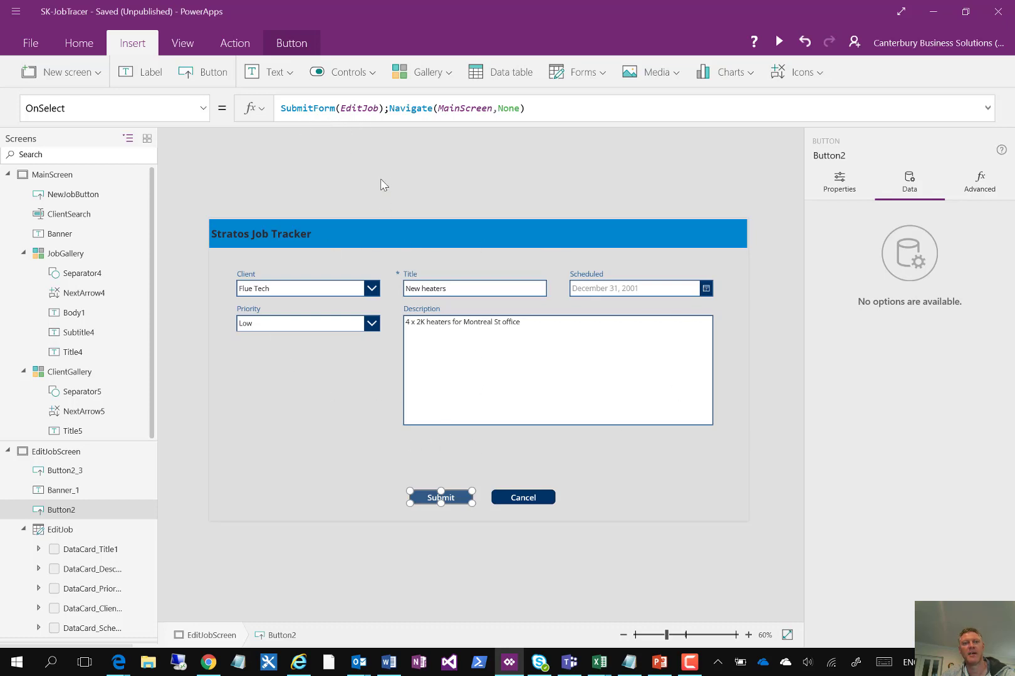
pyautogui.moveTo(84, 185)
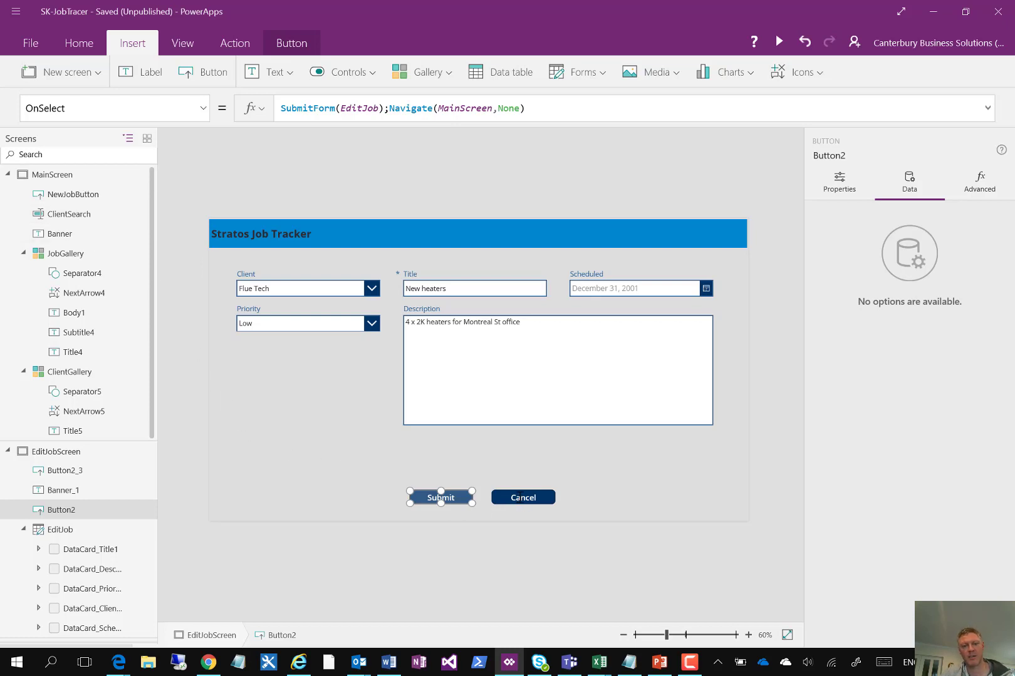
pyautogui.click(523, 497)
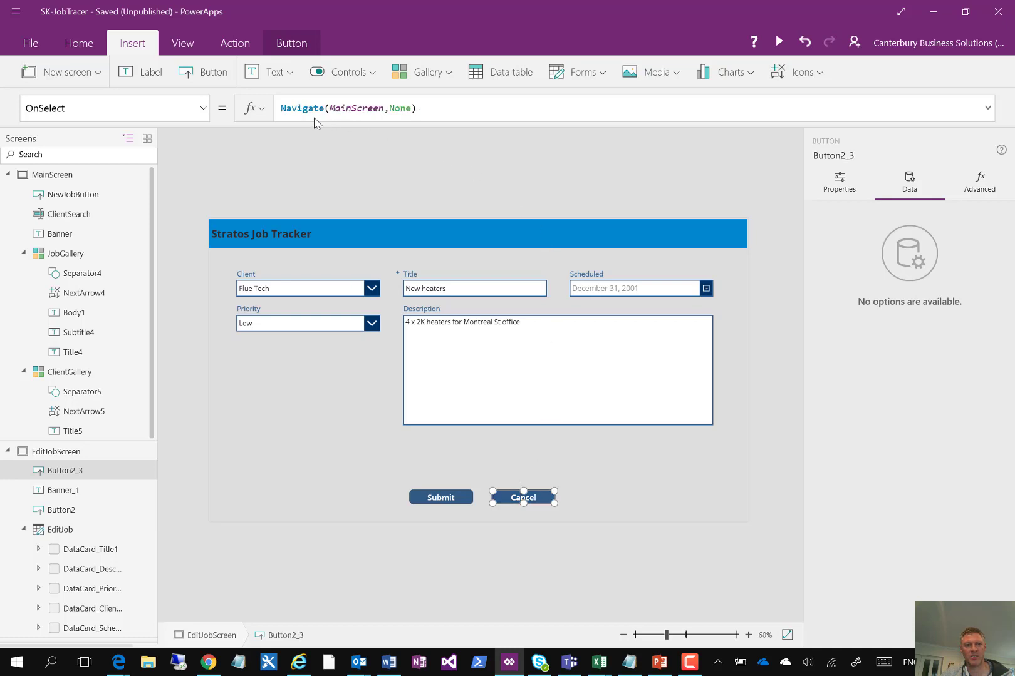
pyautogui.moveTo(255, 411)
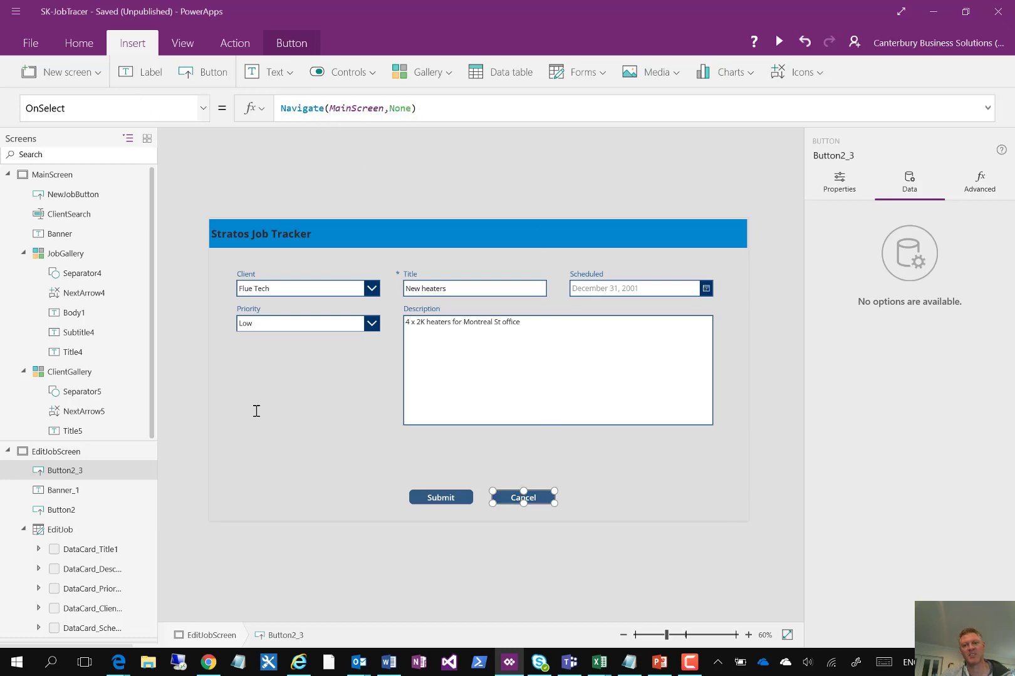
pyautogui.moveTo(350, 413)
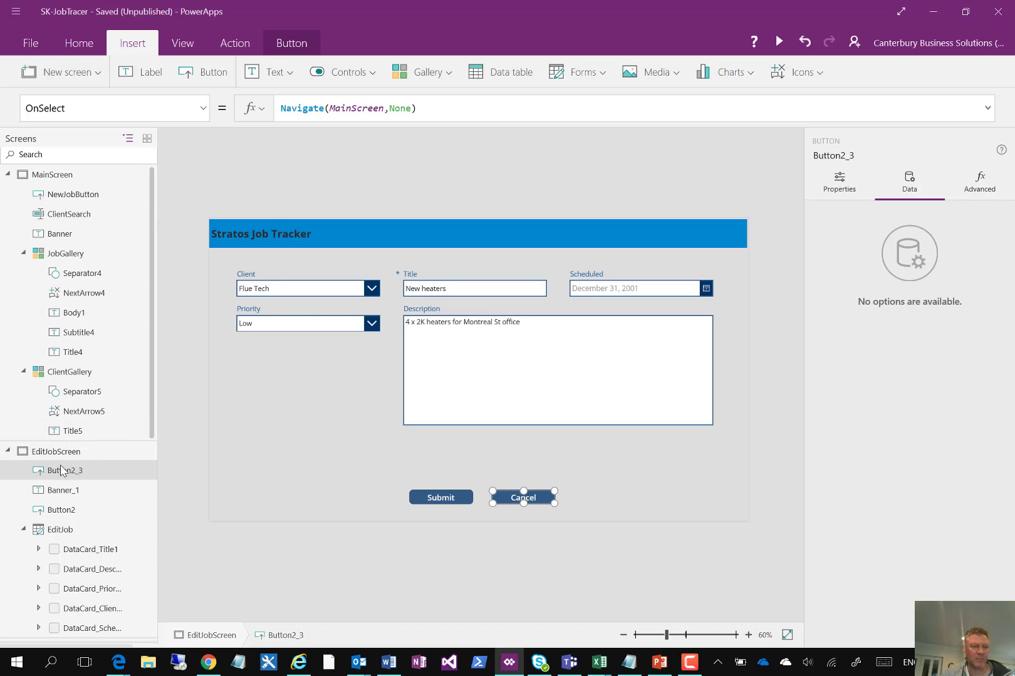
pyautogui.moveTo(155, 483)
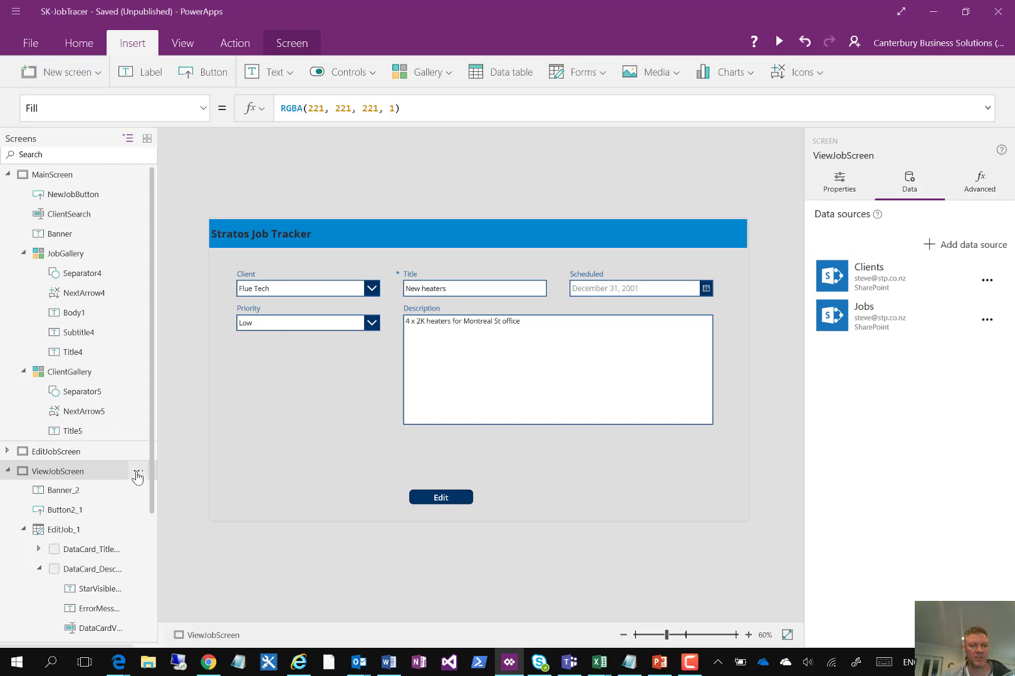
pyautogui.click(137, 470)
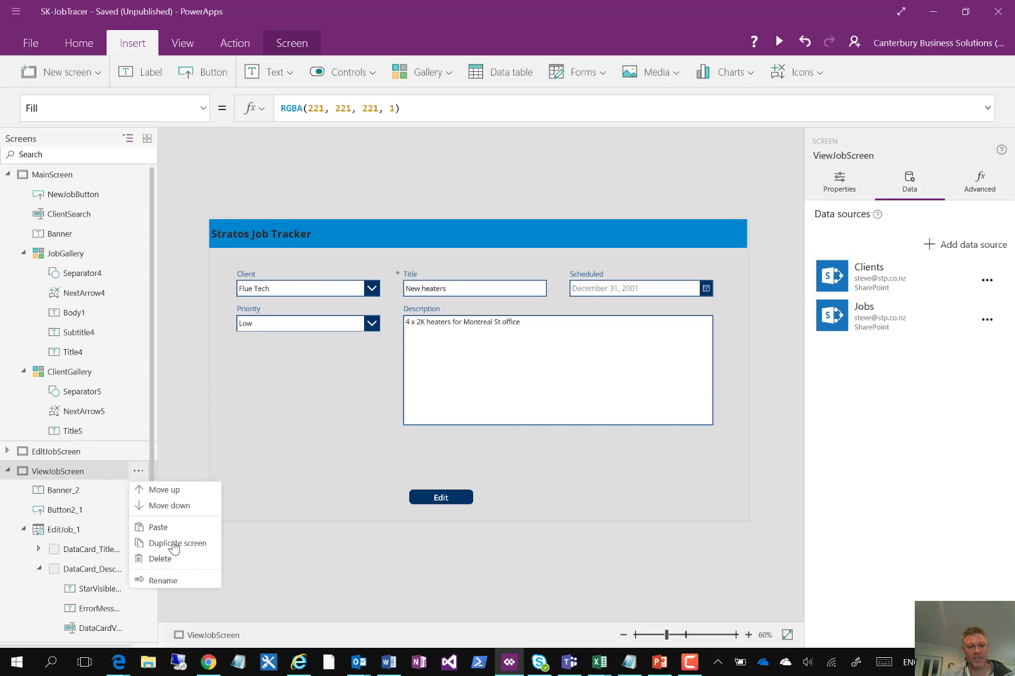
pyautogui.moveTo(274, 441)
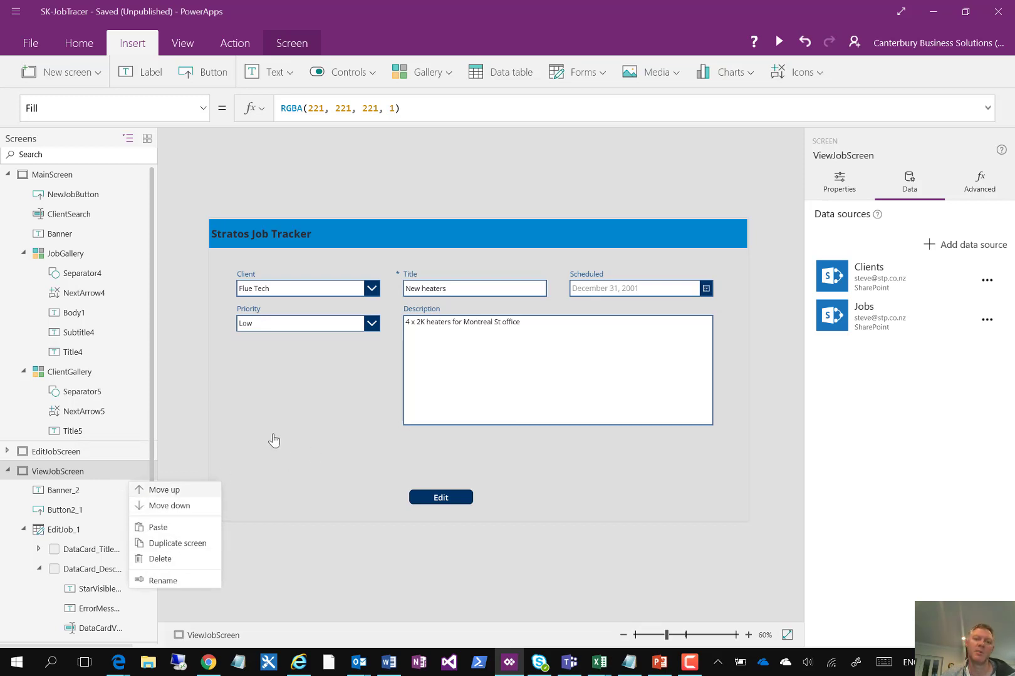
pyautogui.moveTo(119, 459)
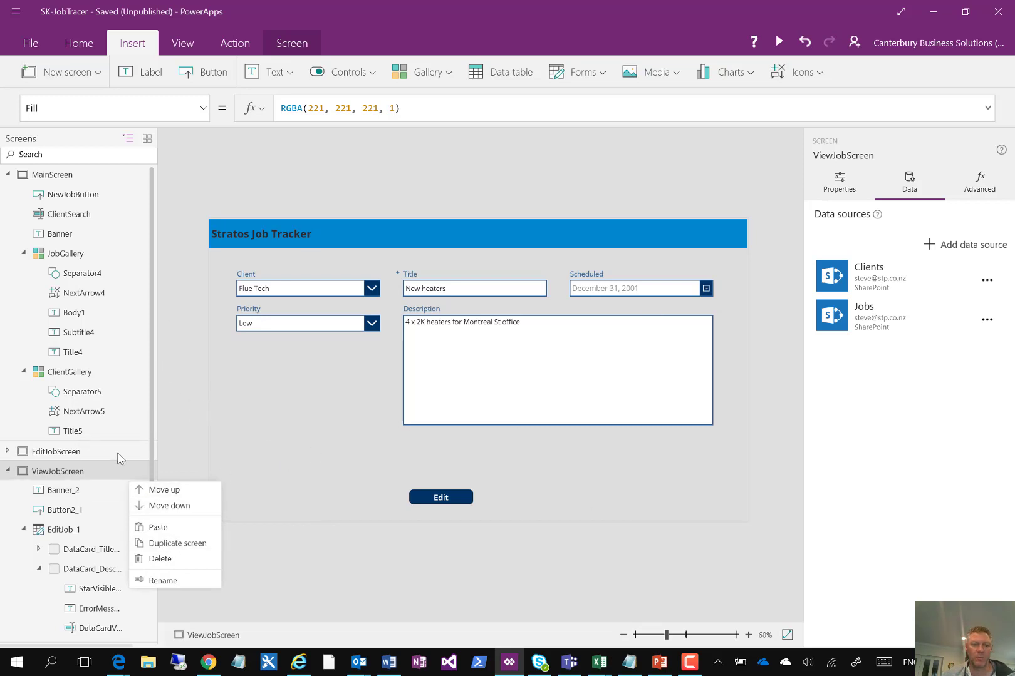
pyautogui.moveTo(263, 398)
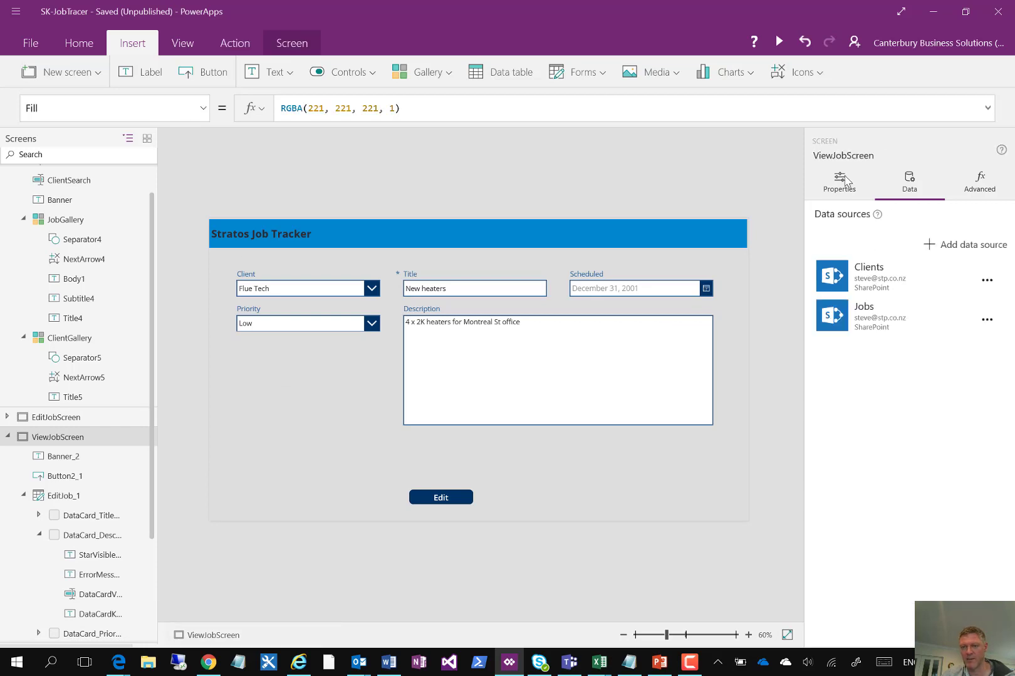
pyautogui.click(839, 182)
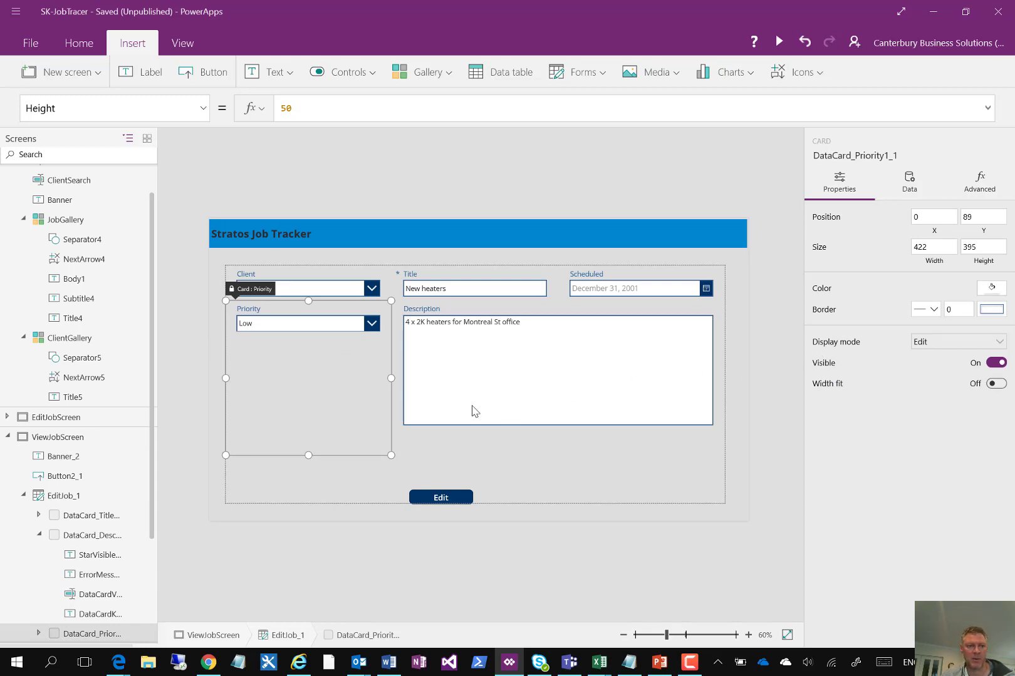
pyautogui.moveTo(66, 511)
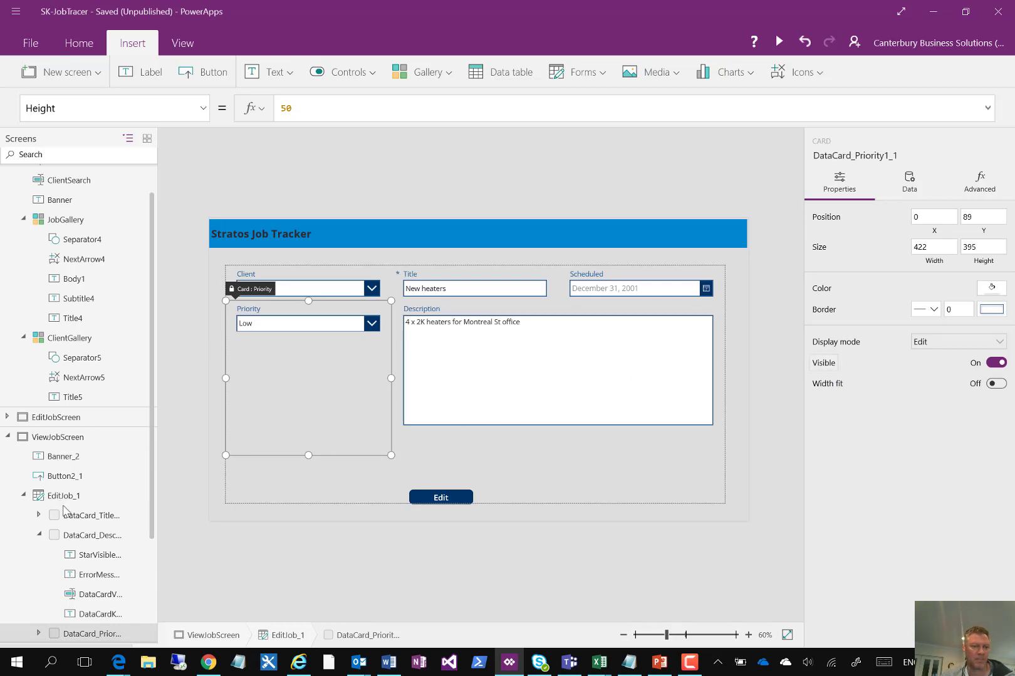
pyautogui.click(63, 495)
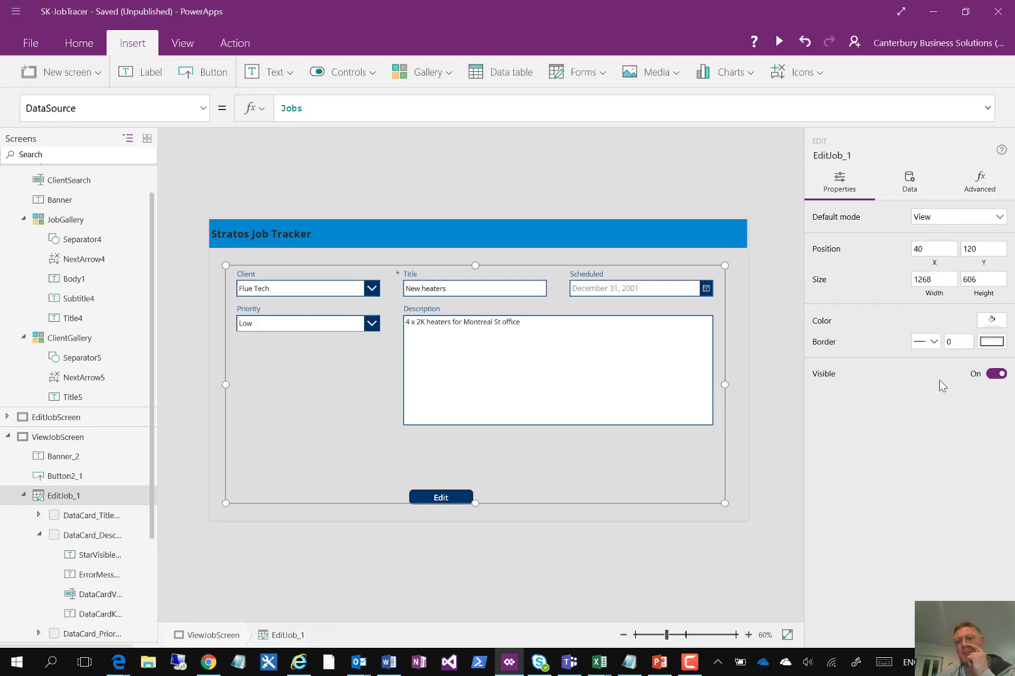
pyautogui.moveTo(254, 424)
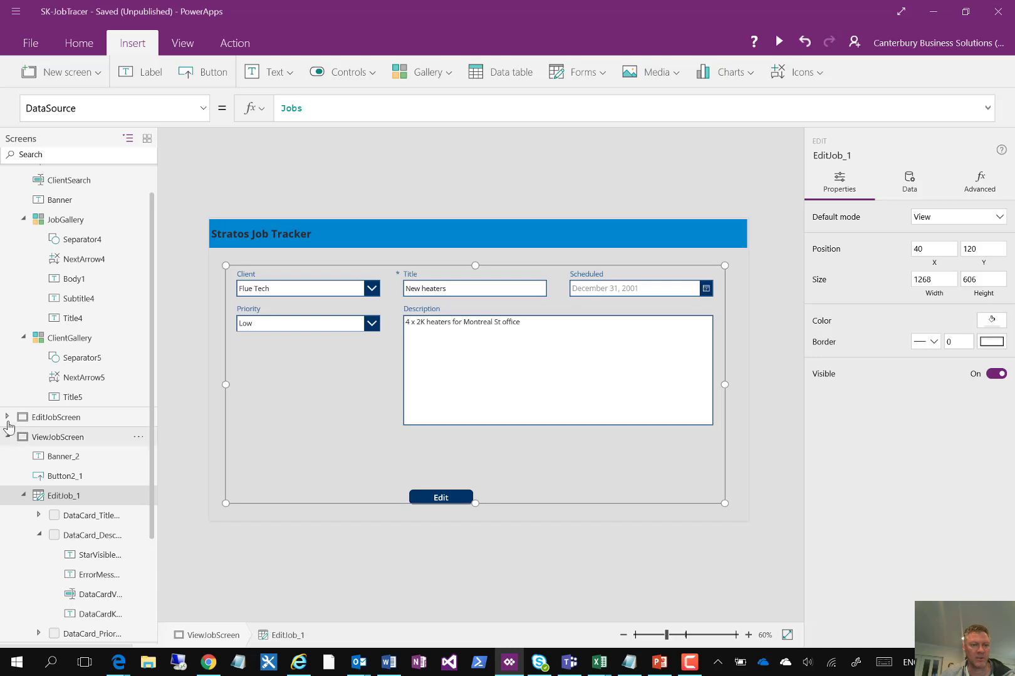
# - Expand EditJobScreen in the tree view to reach its EditJob form
pyautogui.click(6, 417)
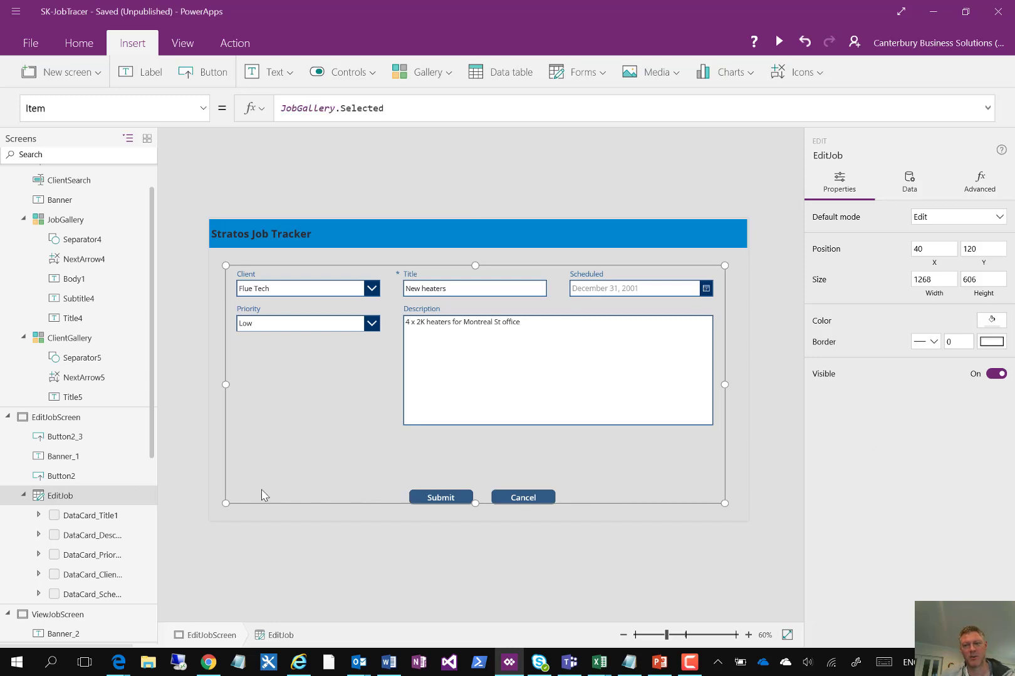
pyautogui.moveTo(220, 487)
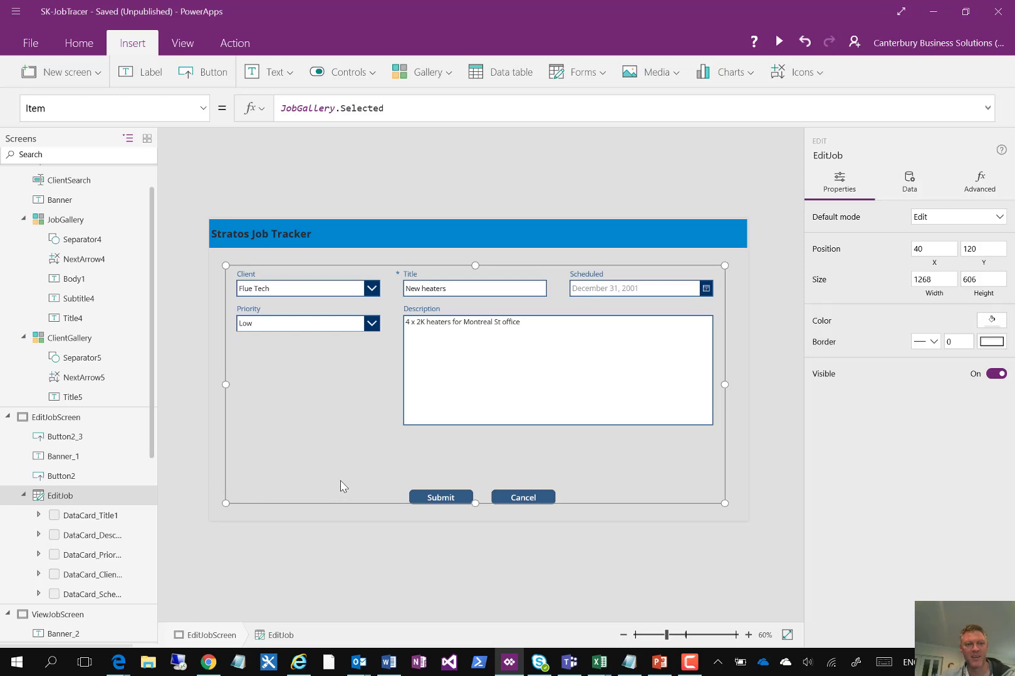
pyautogui.moveTo(333, 492)
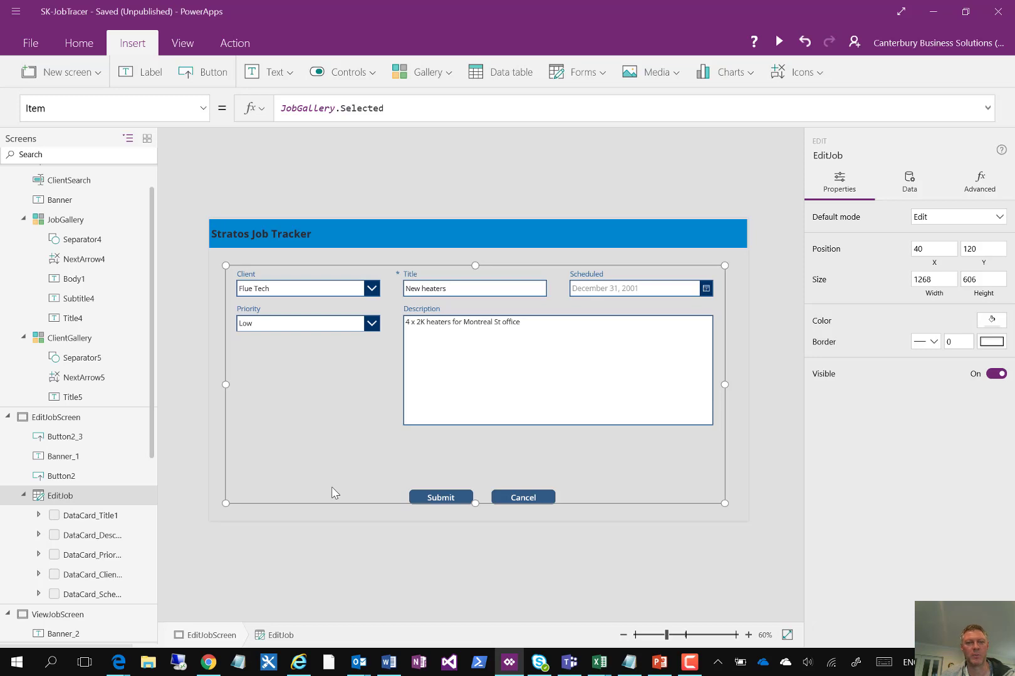
pyautogui.moveTo(462, 499)
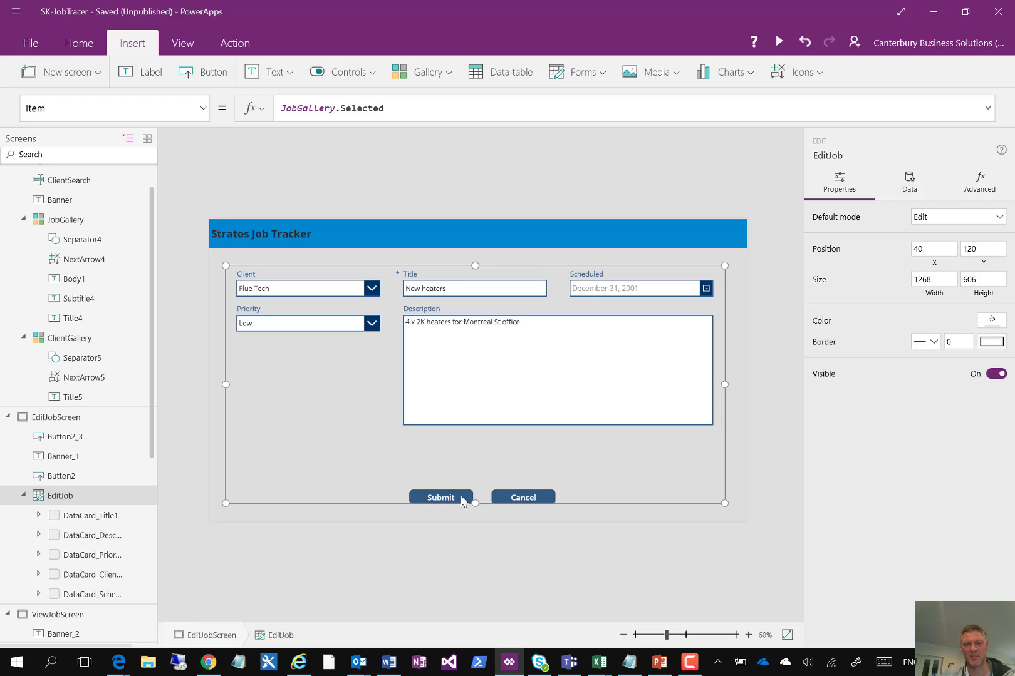
pyautogui.moveTo(440, 498)
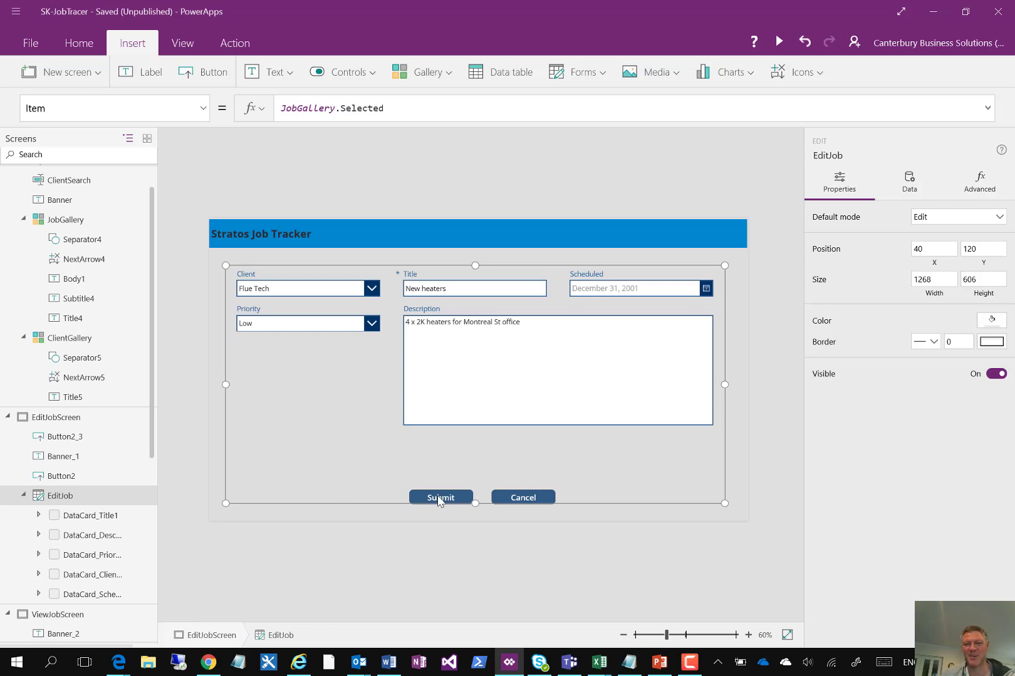
pyautogui.moveTo(524, 439)
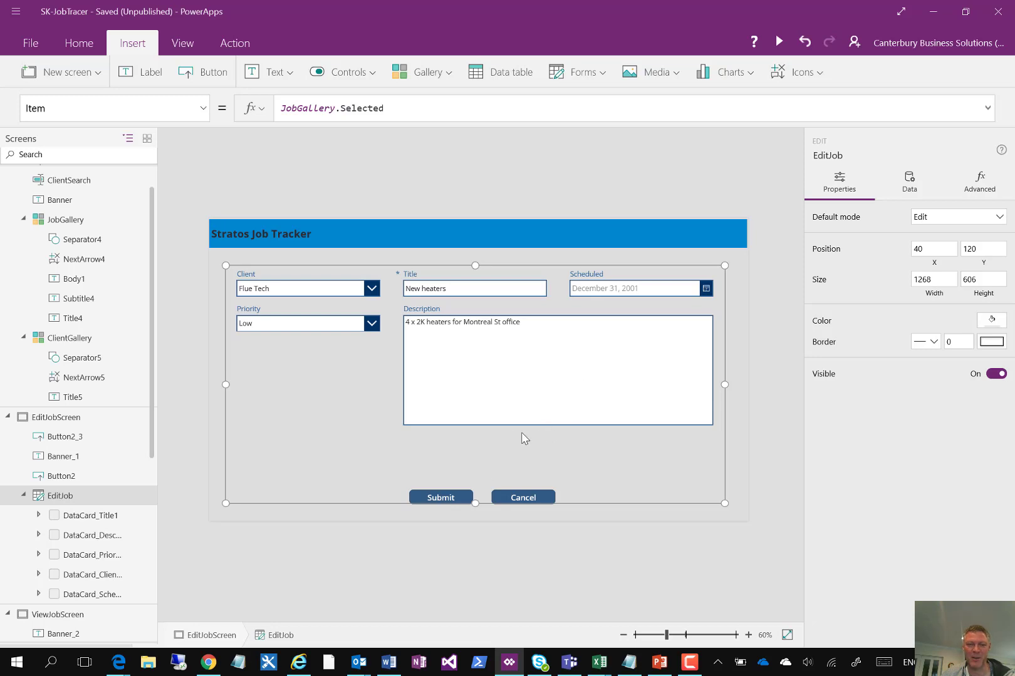
pyautogui.moveTo(668, 478)
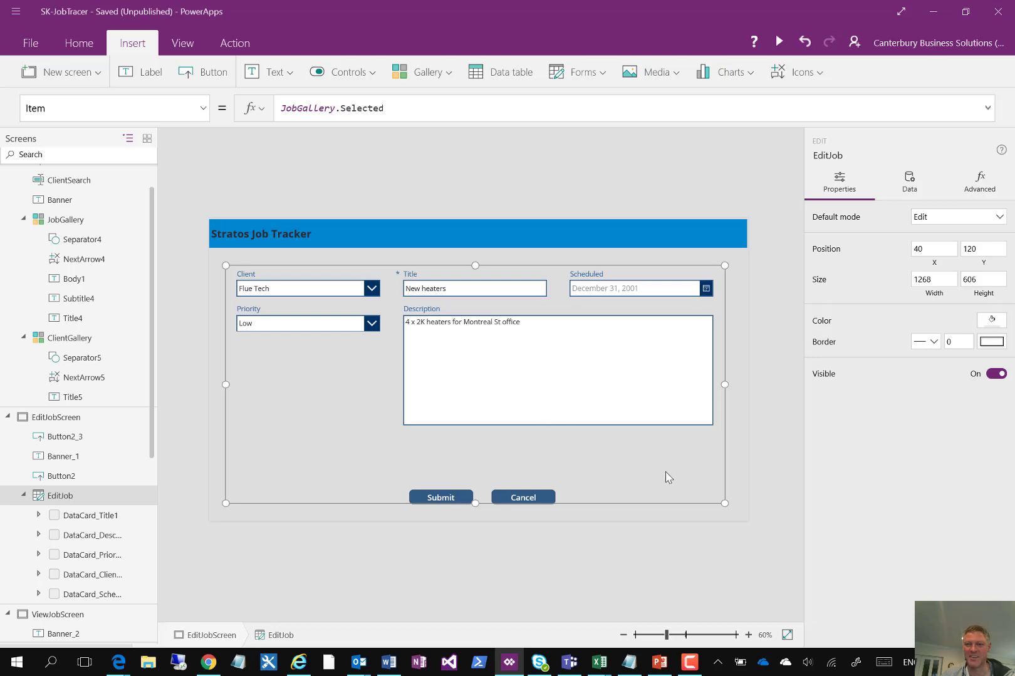
pyautogui.moveTo(441, 573)
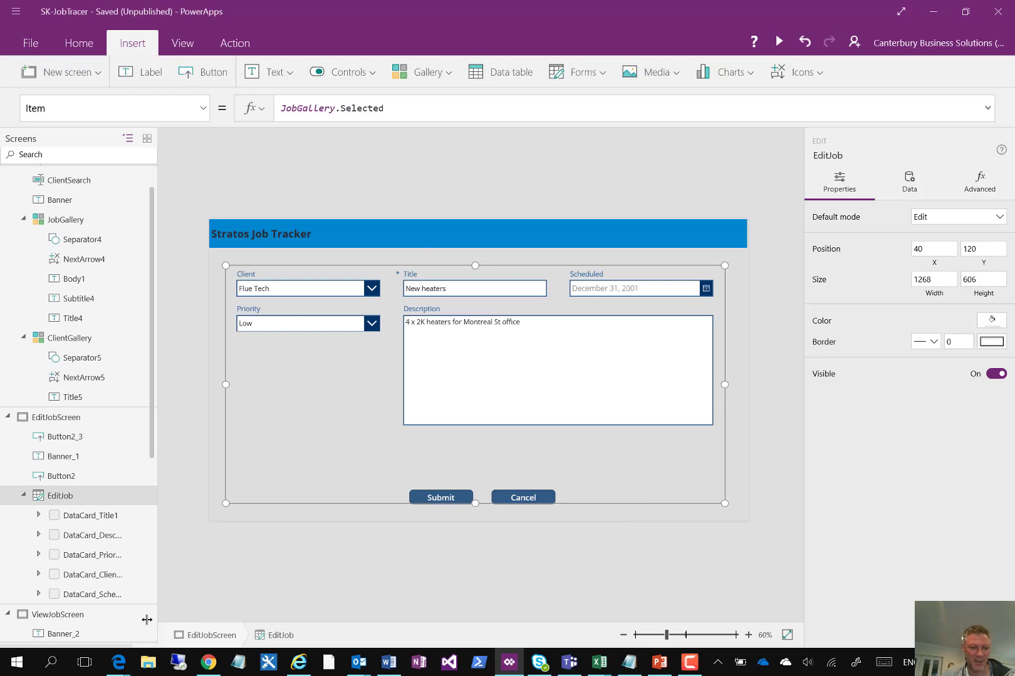
pyautogui.moveTo(629, 662)
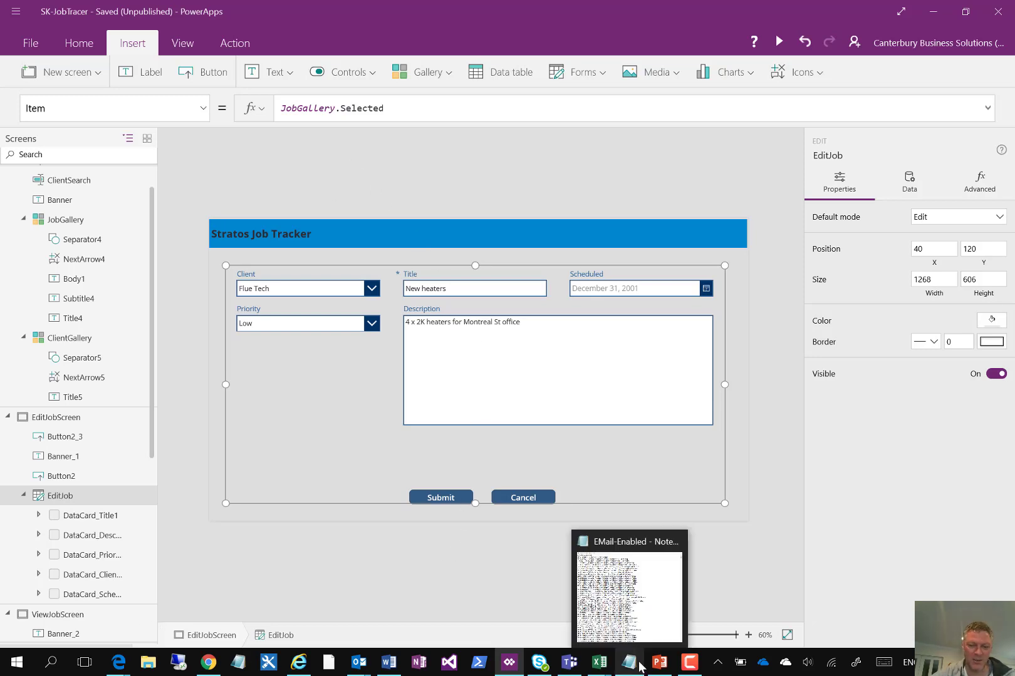